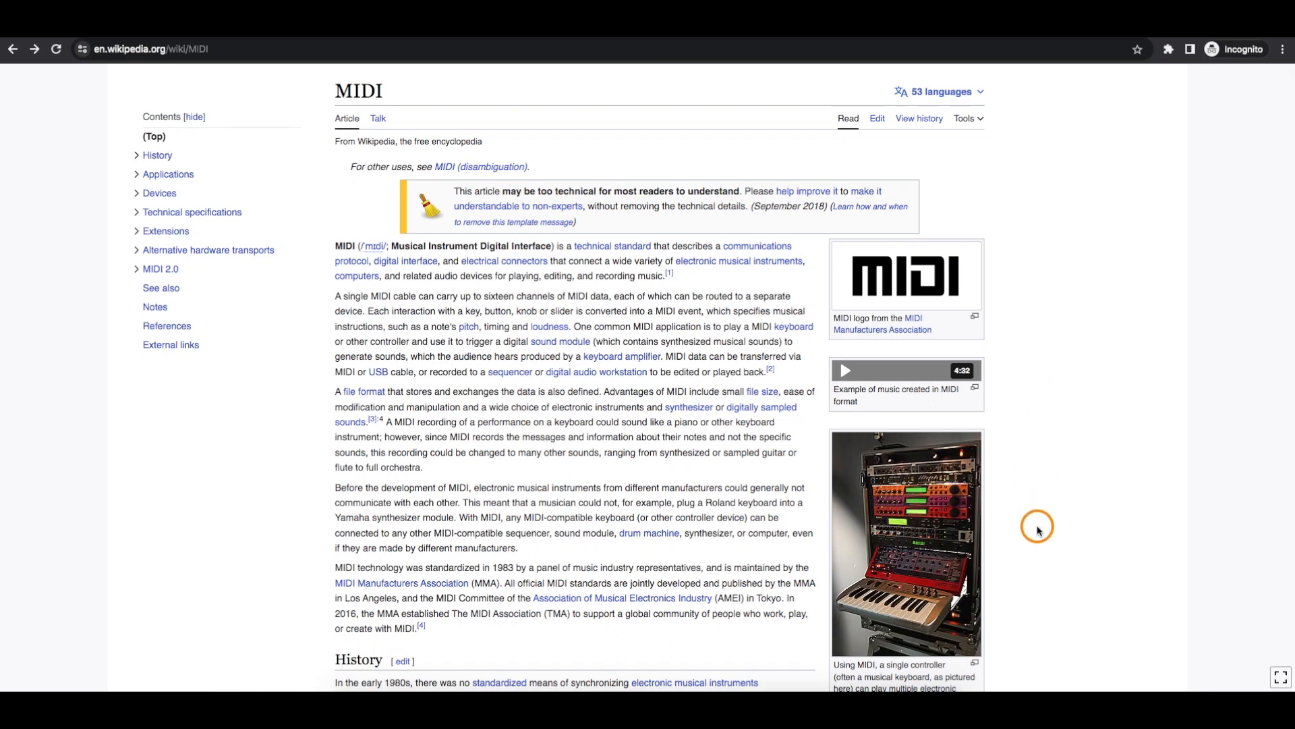
pyautogui.moveTo(852, 567)
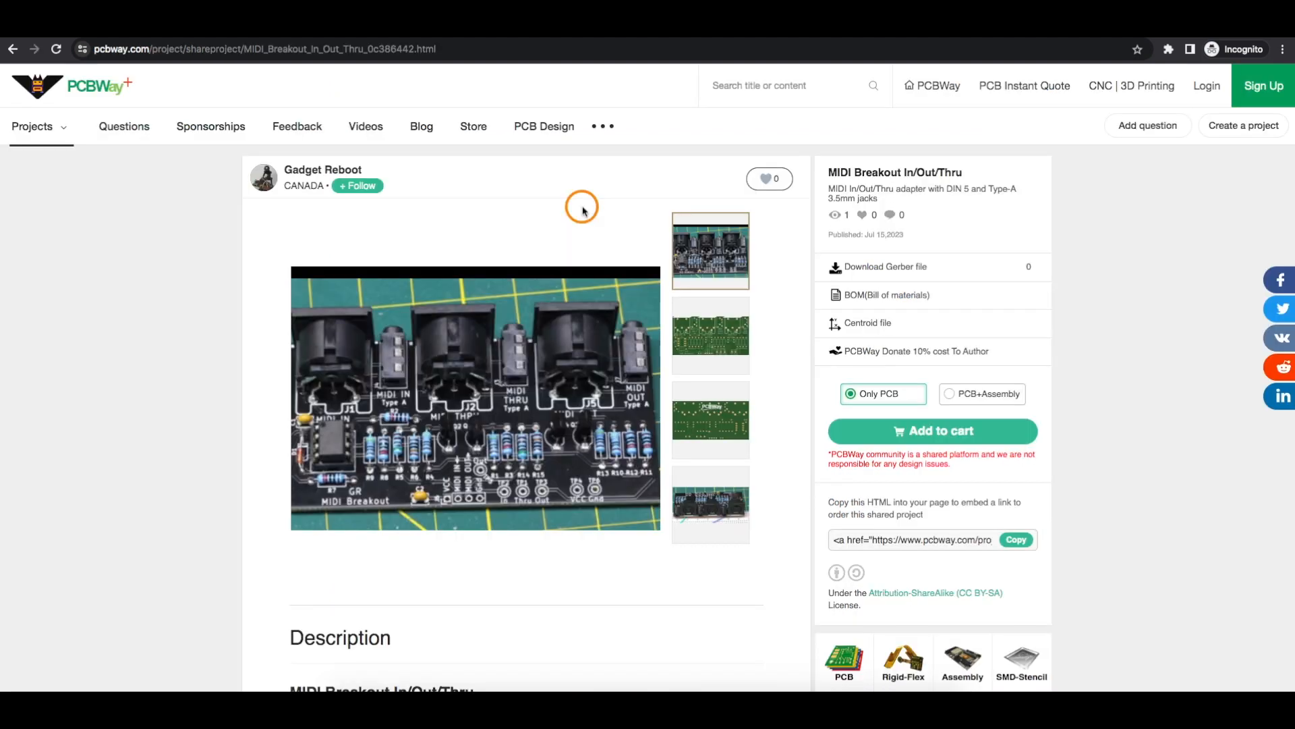
pyautogui.moveTo(742, 206)
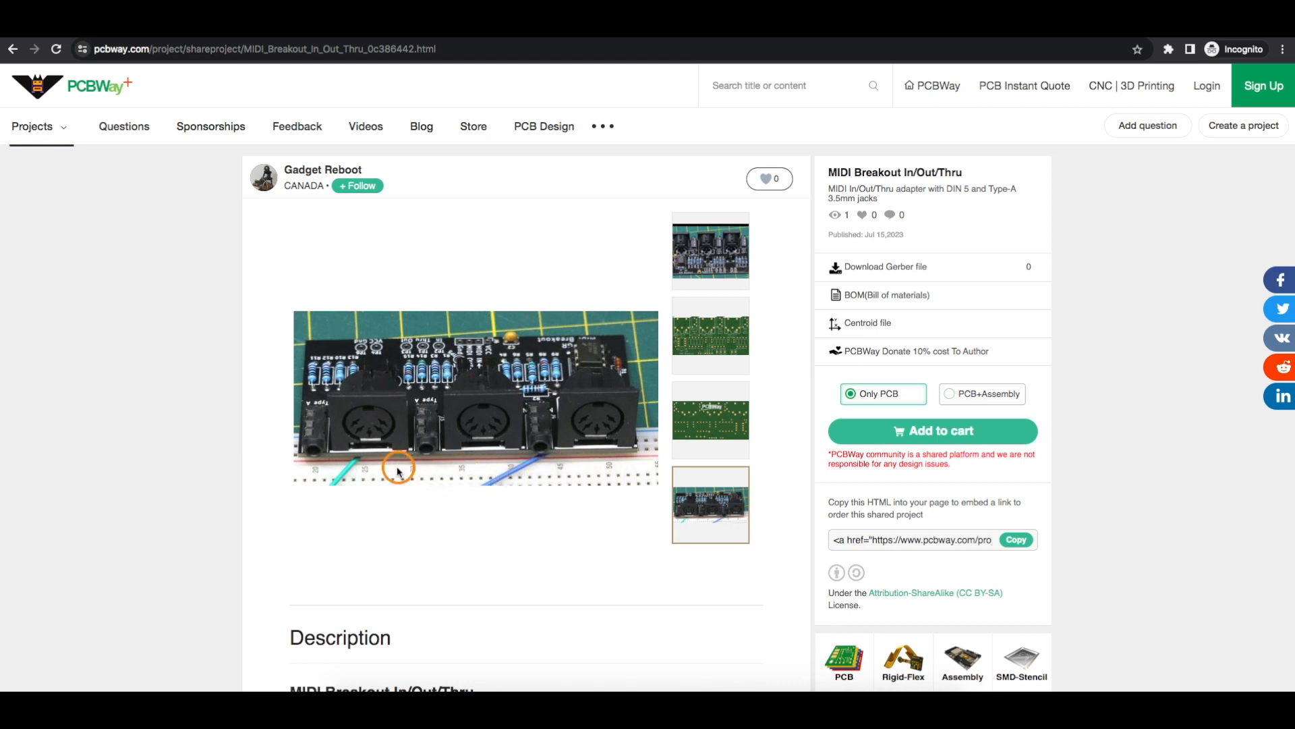
pyautogui.moveTo(283, 475)
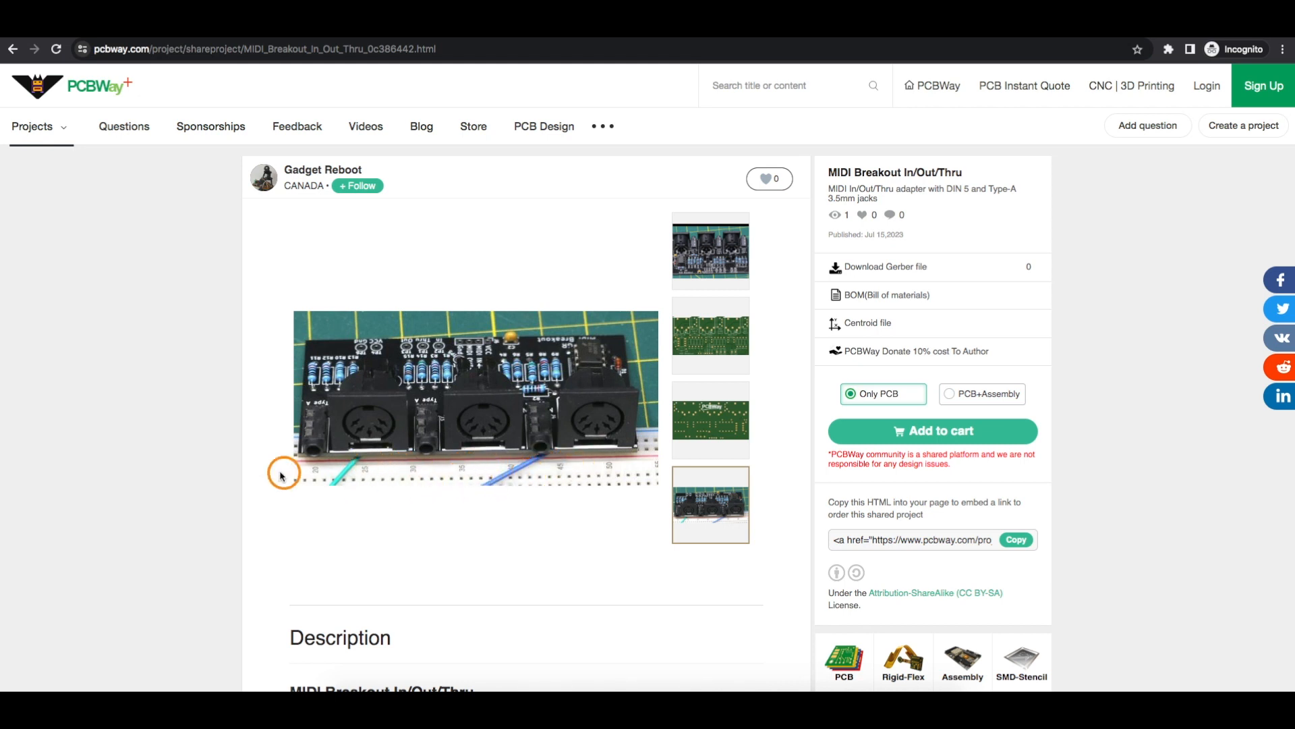
pyautogui.moveTo(430, 444)
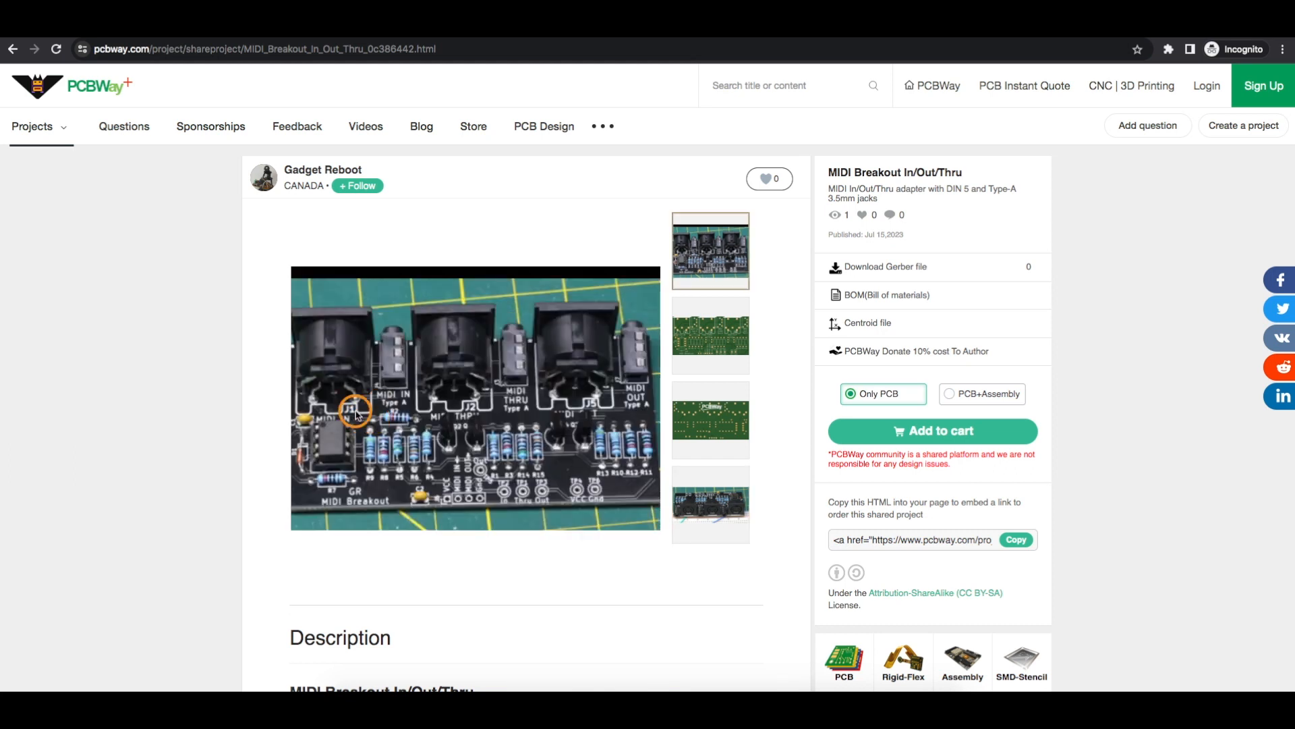
pyautogui.moveTo(370, 372)
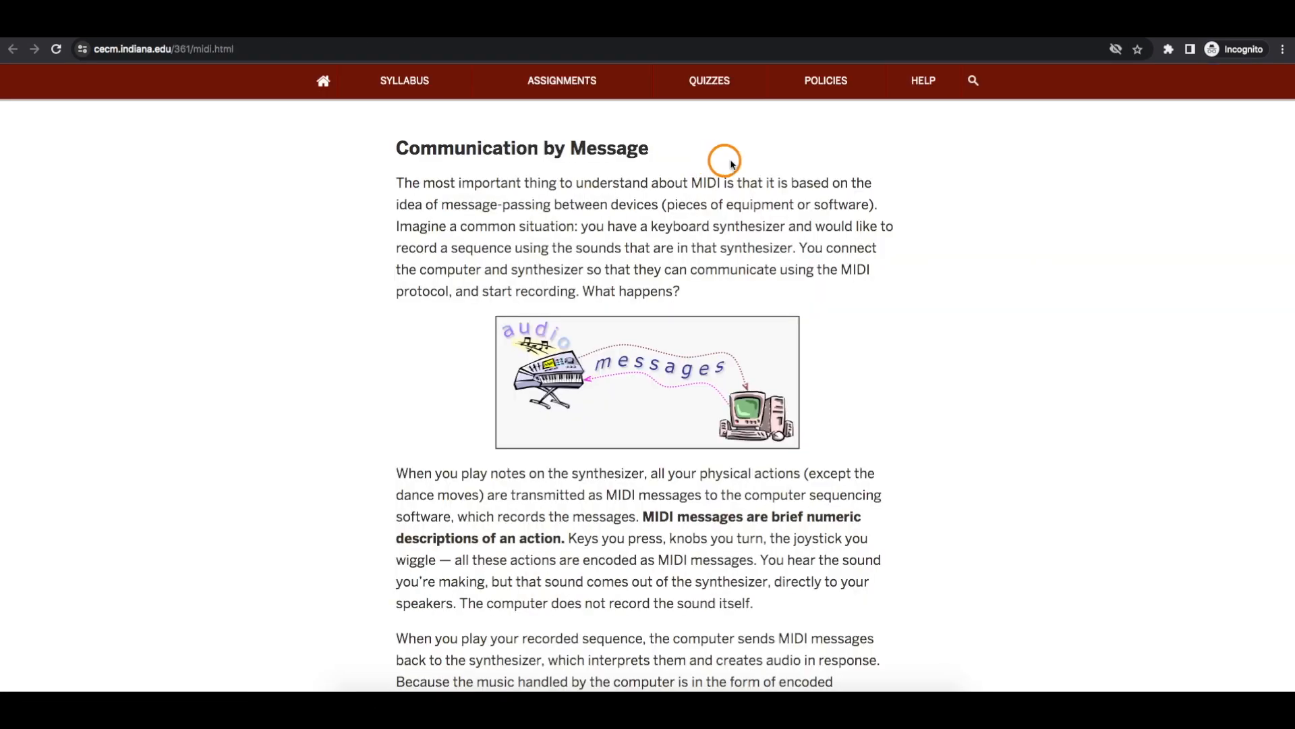
pyautogui.moveTo(712, 166)
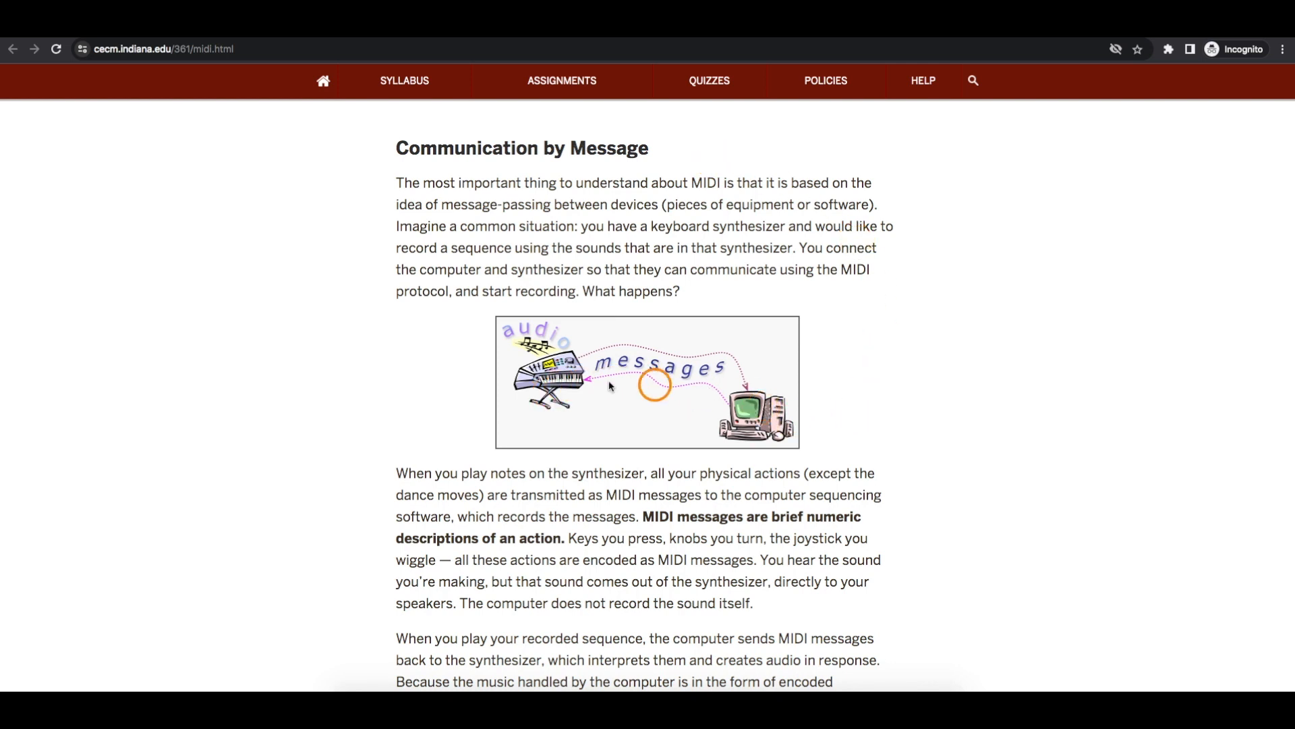
pyautogui.moveTo(703, 438)
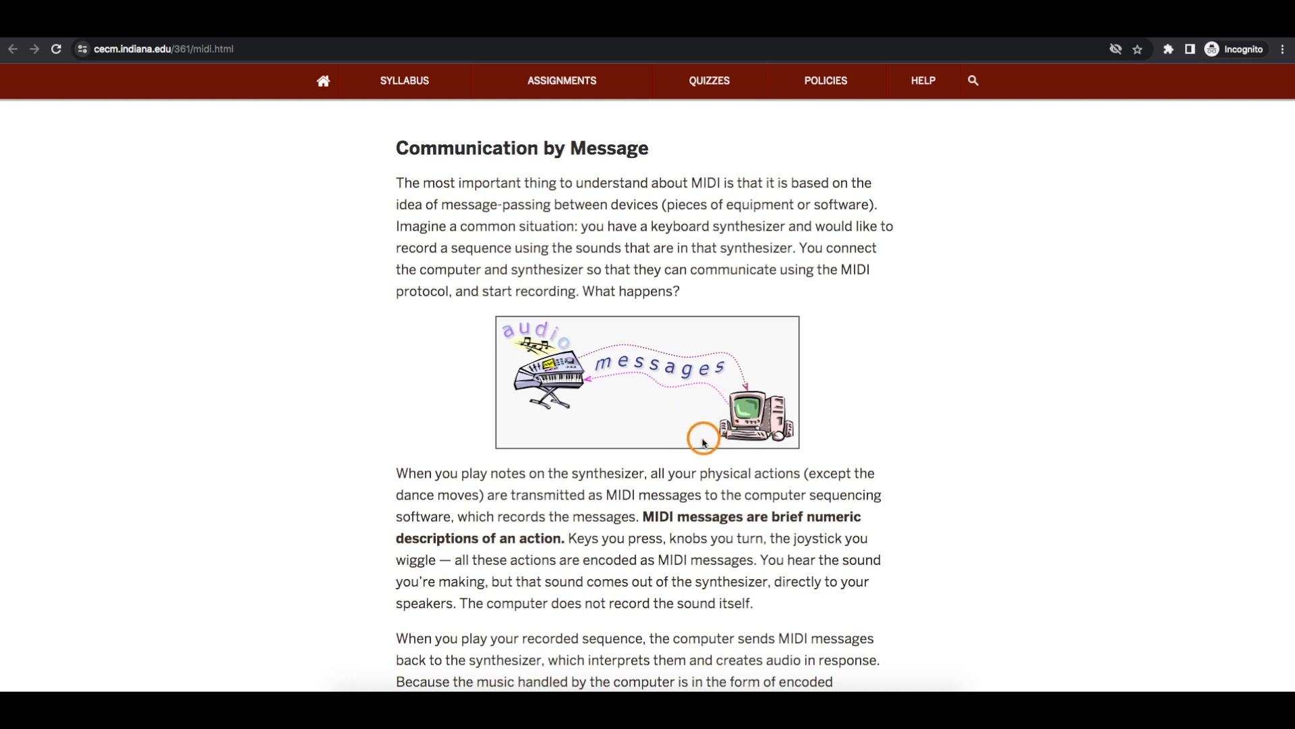
pyautogui.moveTo(676, 391)
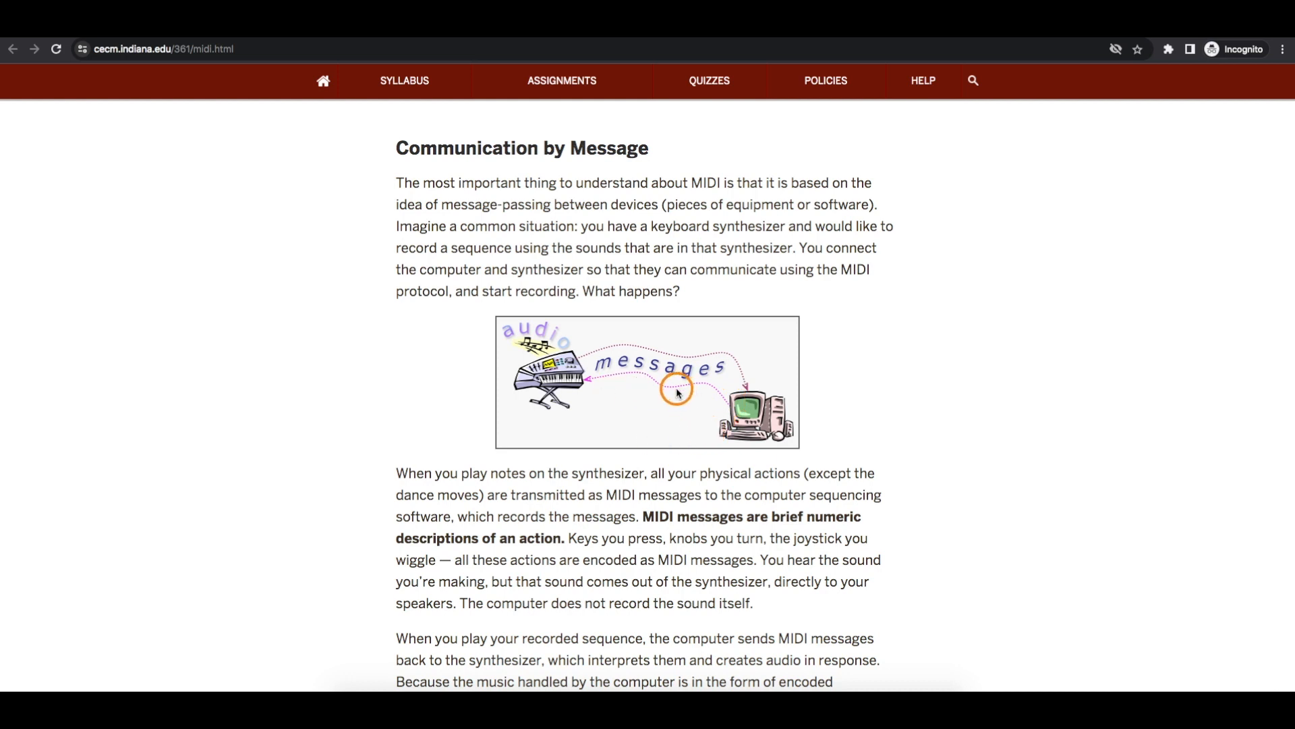
pyautogui.moveTo(572, 390)
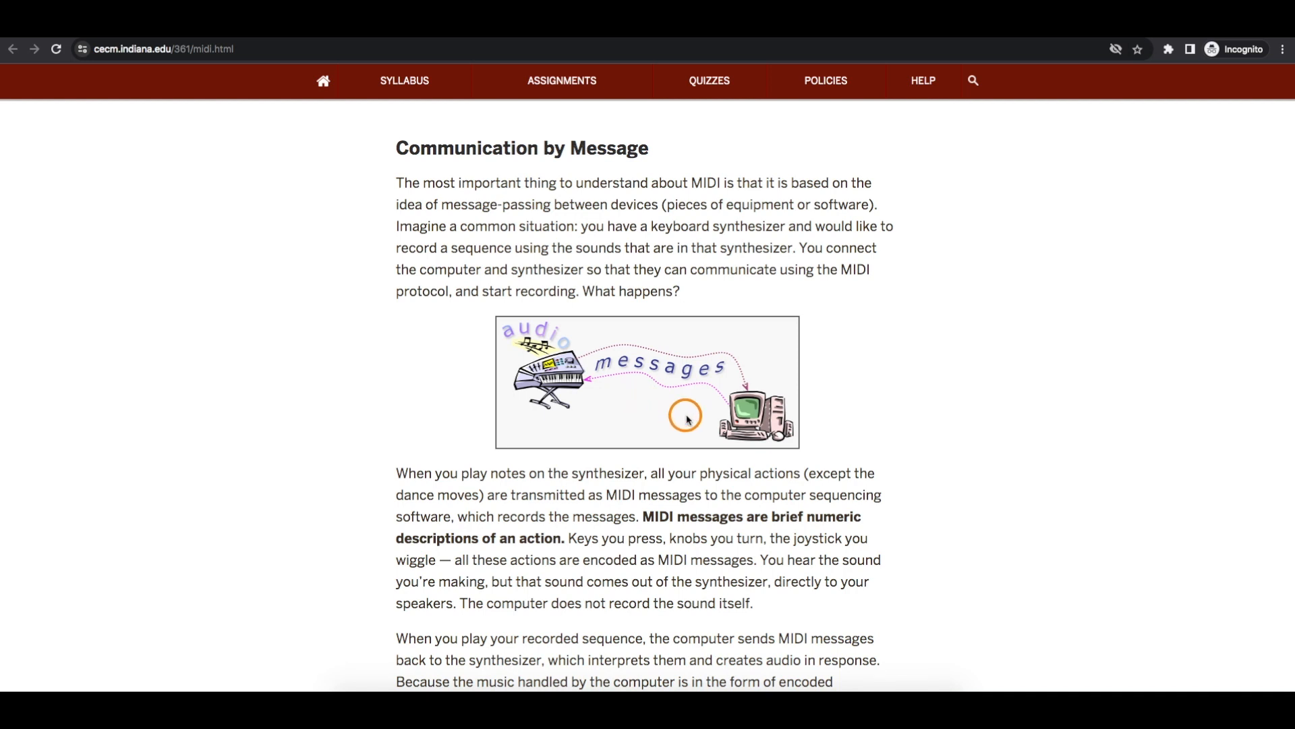
pyautogui.moveTo(570, 383)
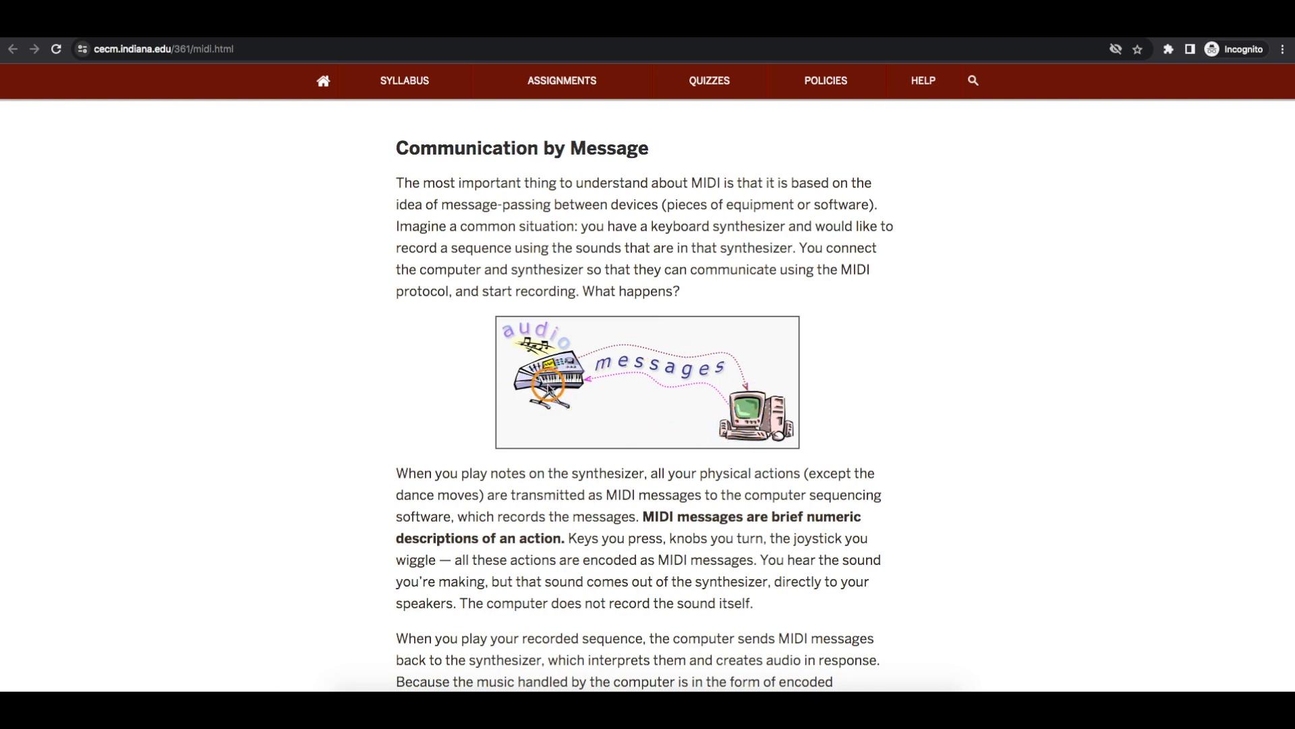
pyautogui.moveTo(549, 389)
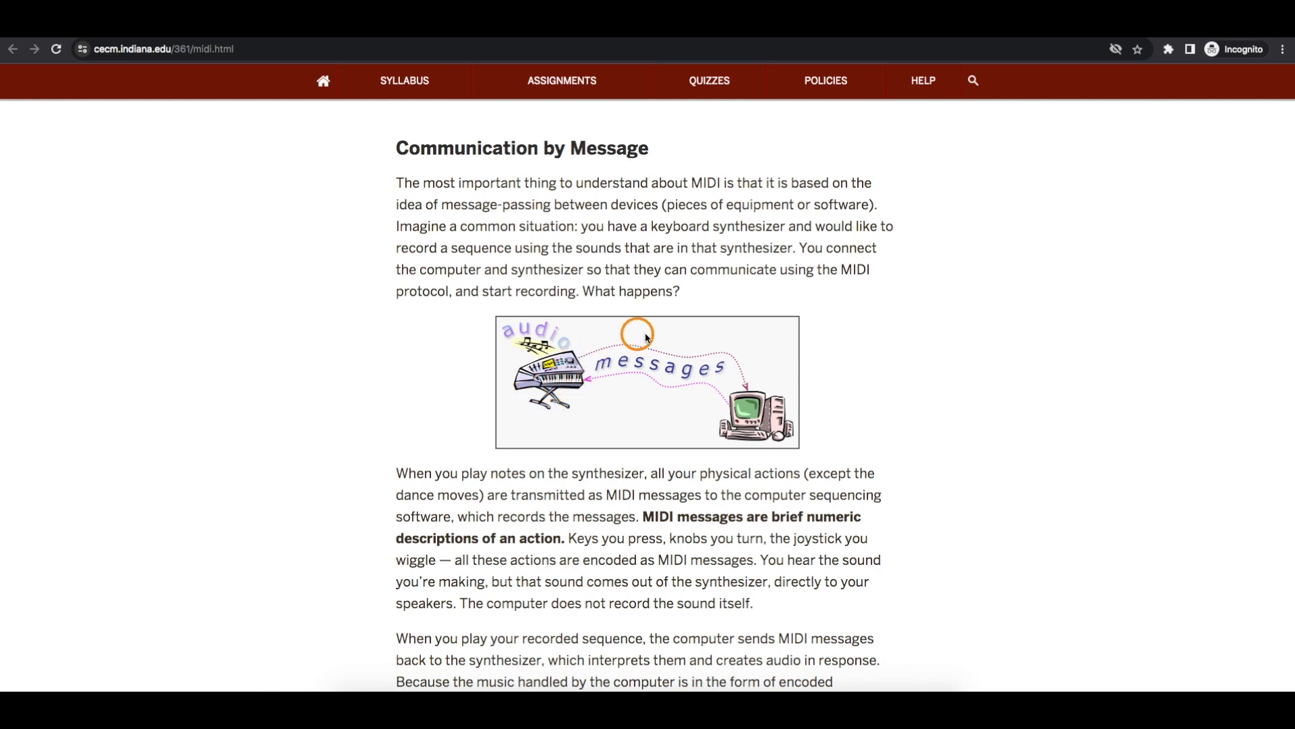
pyautogui.moveTo(687, 343)
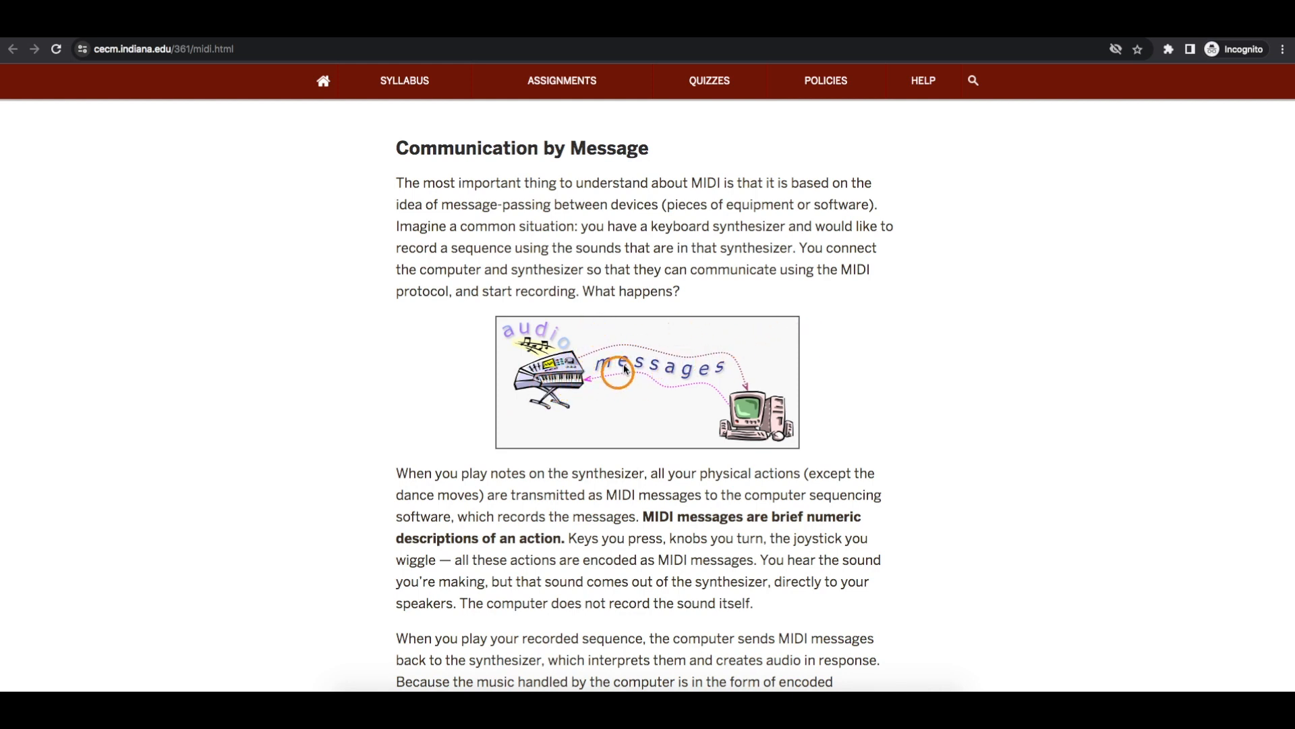
# - Bring up the cecm.indiana.edu MIDI page at the 'Communication by Message' section
pyautogui.click(646, 381)
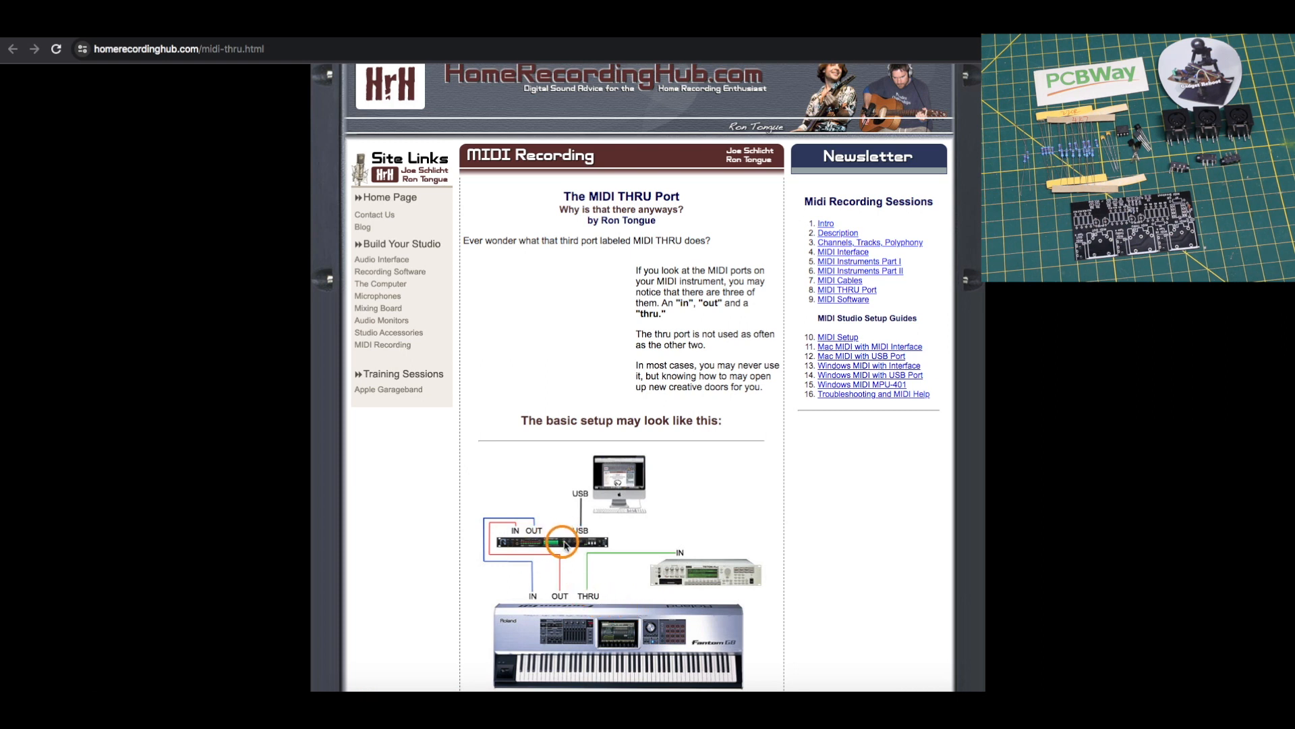
pyautogui.moveTo(530, 603)
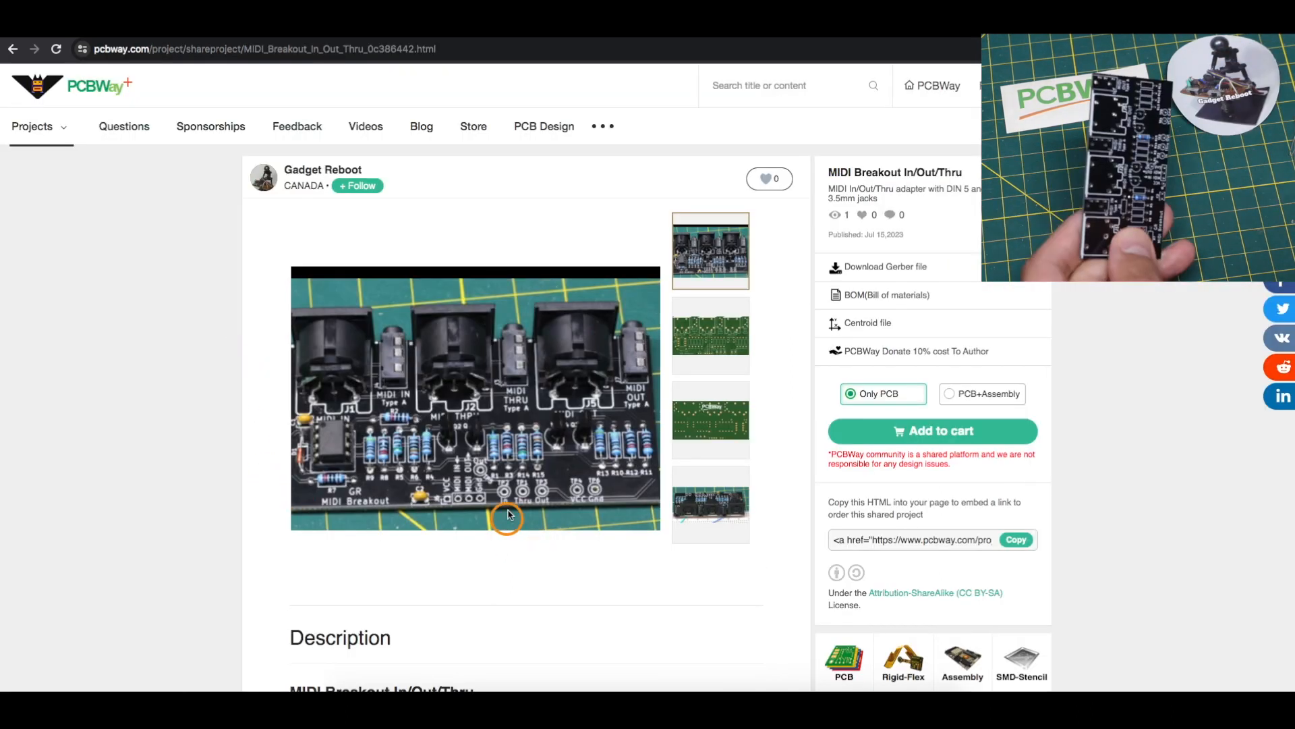
pyautogui.moveTo(582, 444)
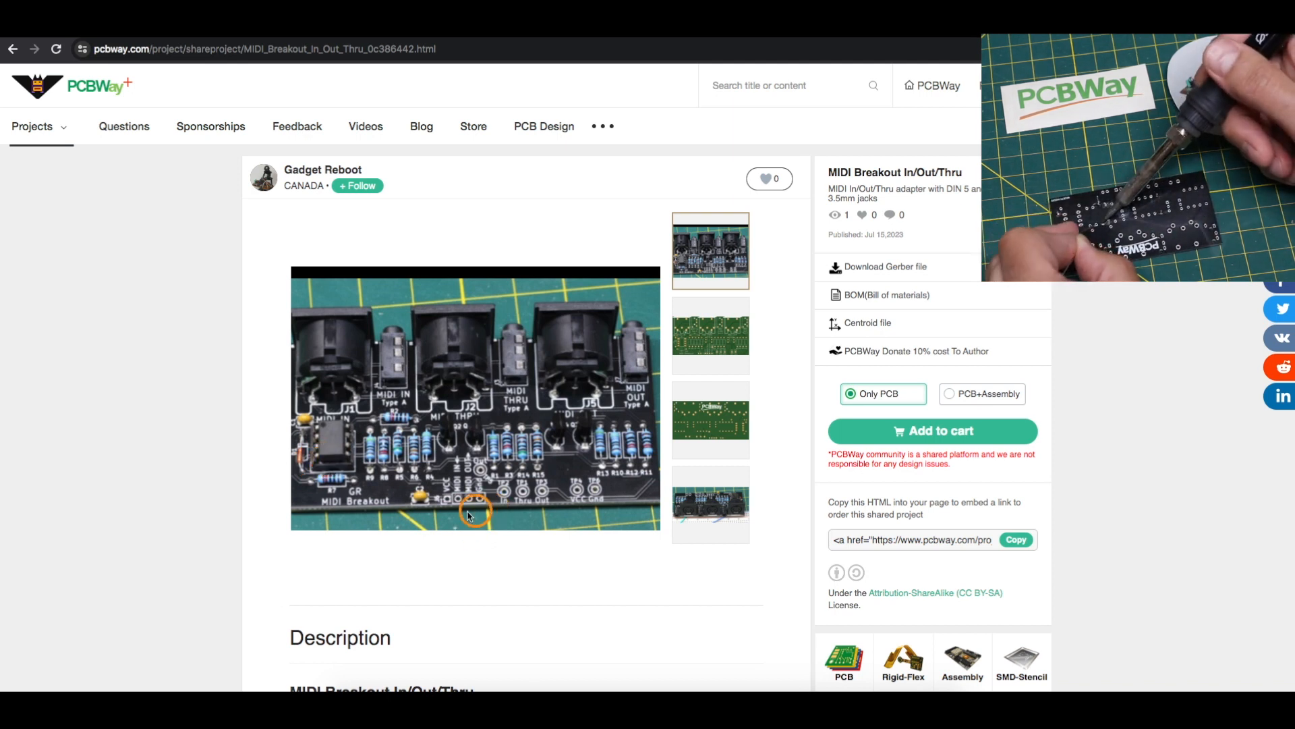
pyautogui.moveTo(464, 529)
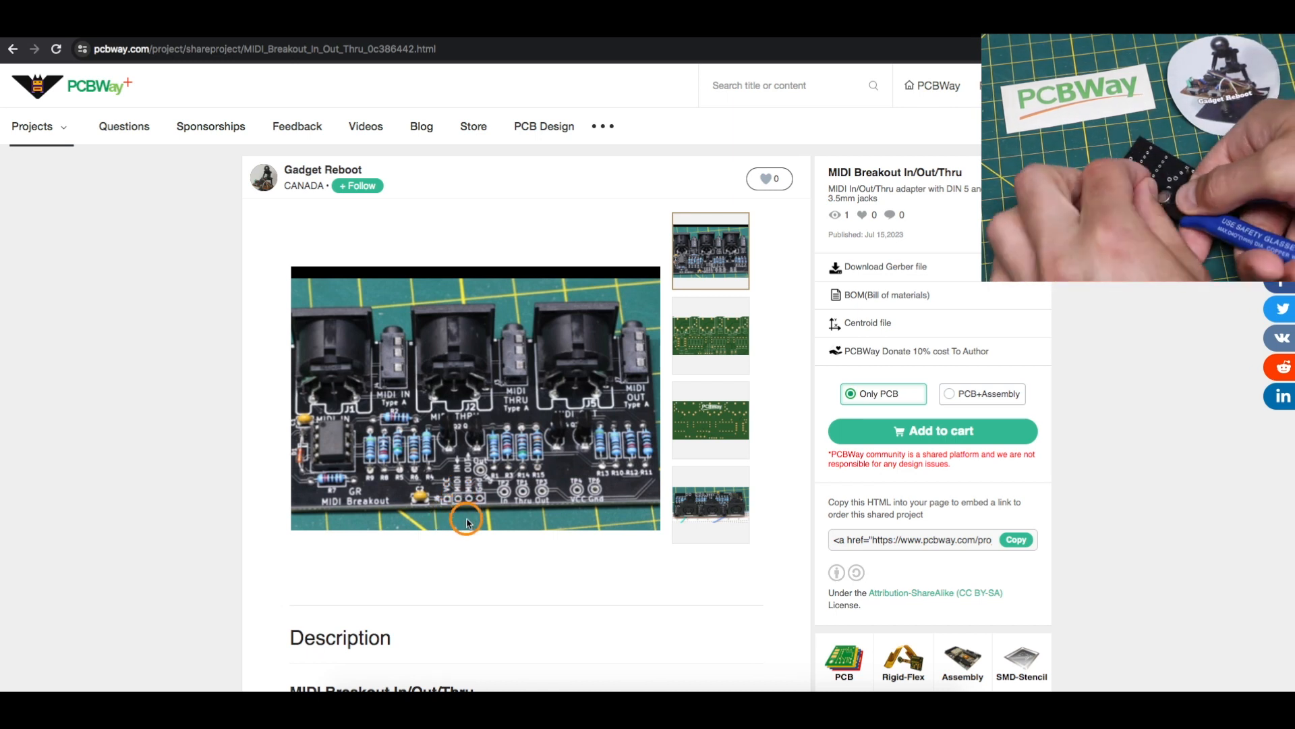
pyautogui.moveTo(454, 518)
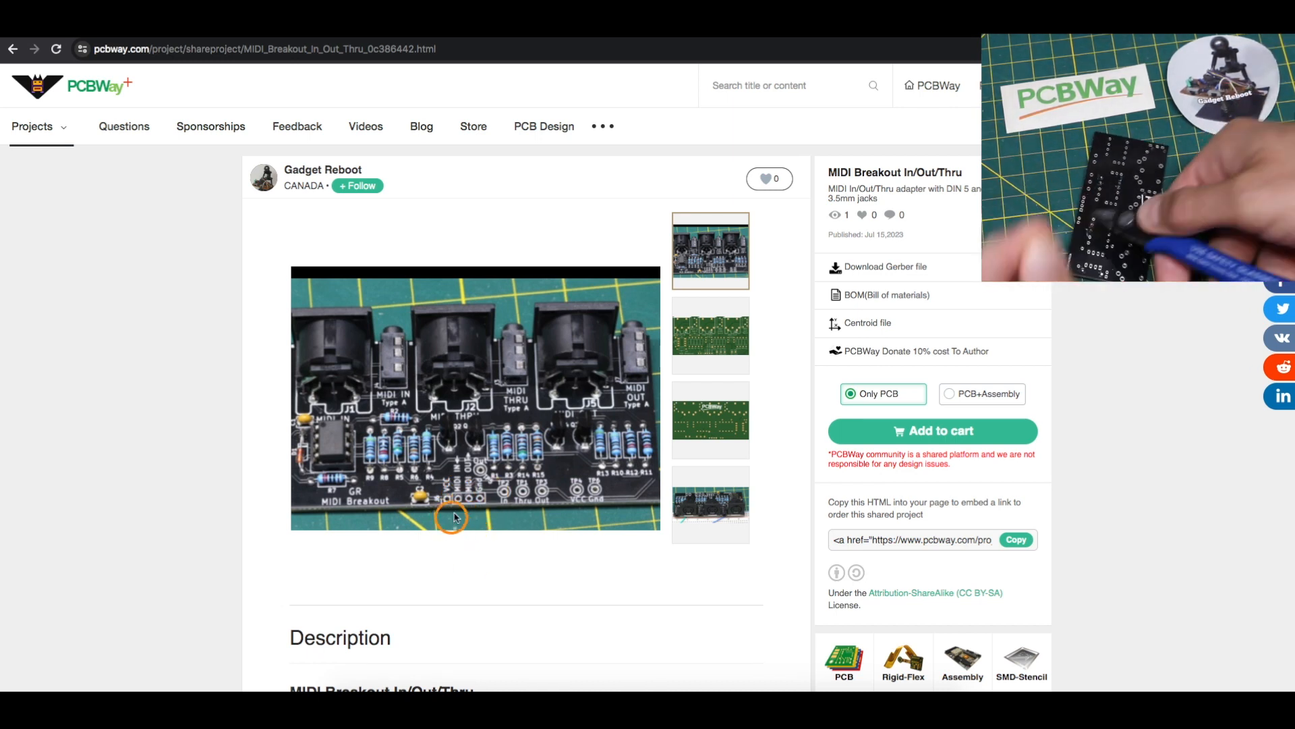
pyautogui.moveTo(468, 541)
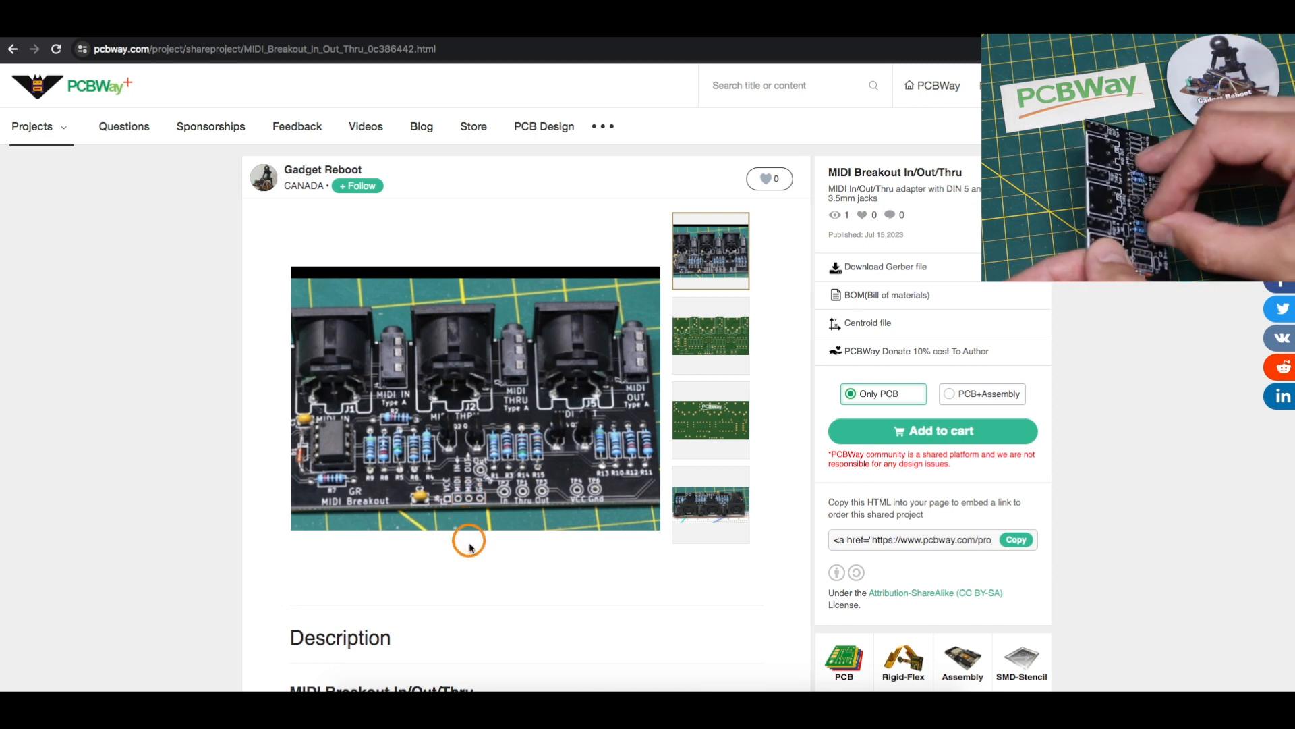
pyautogui.moveTo(473, 551)
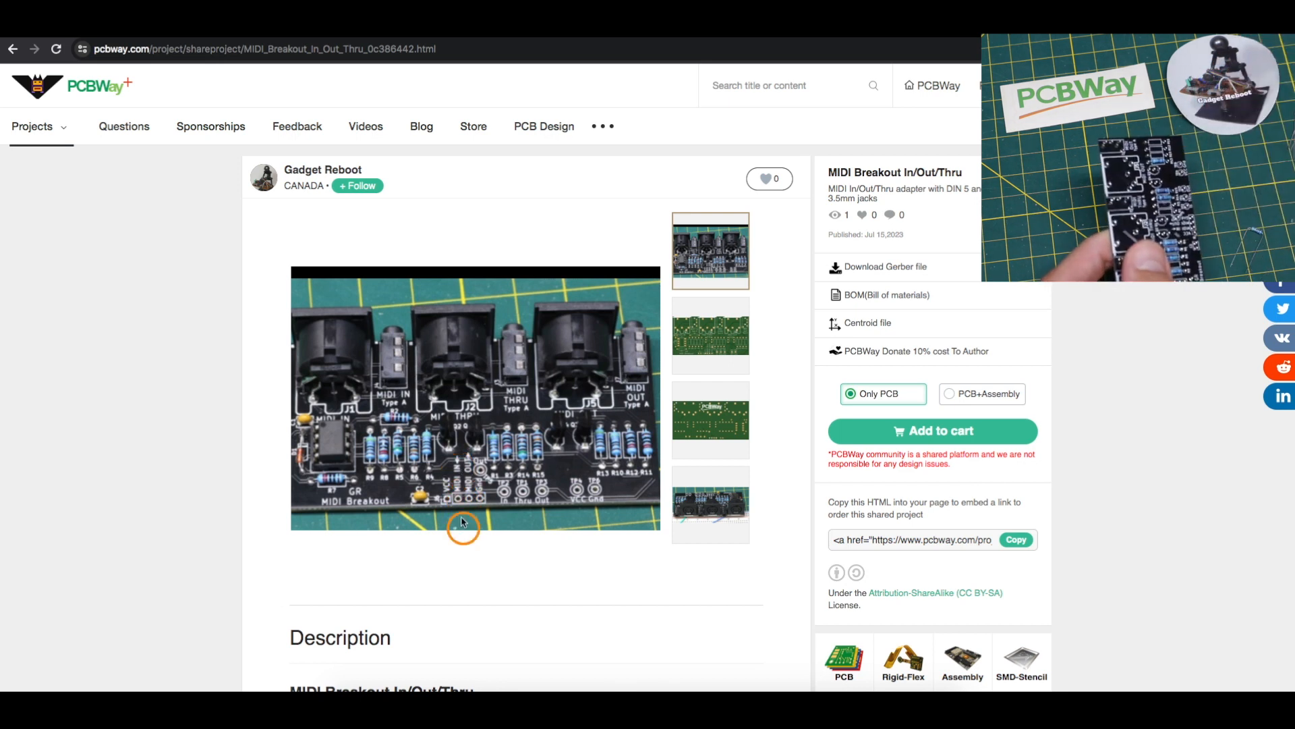
pyautogui.moveTo(586, 464)
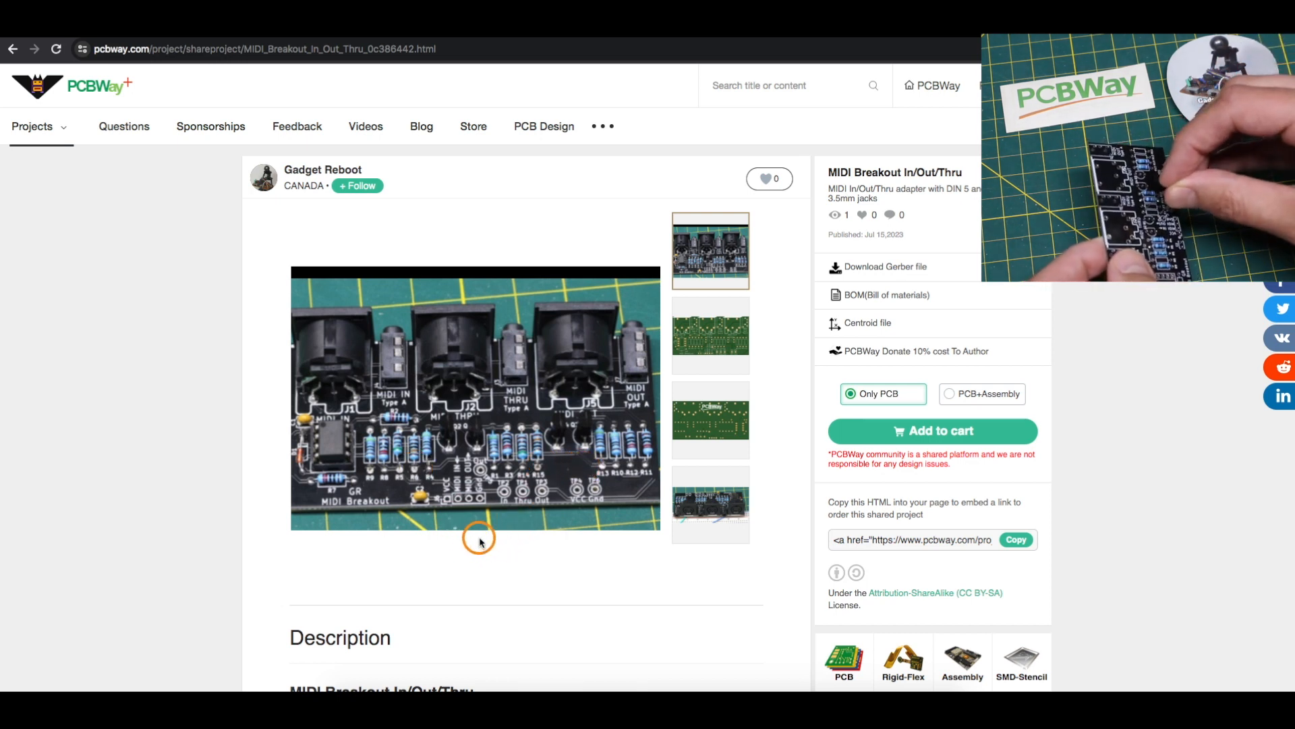
pyautogui.moveTo(331, 454)
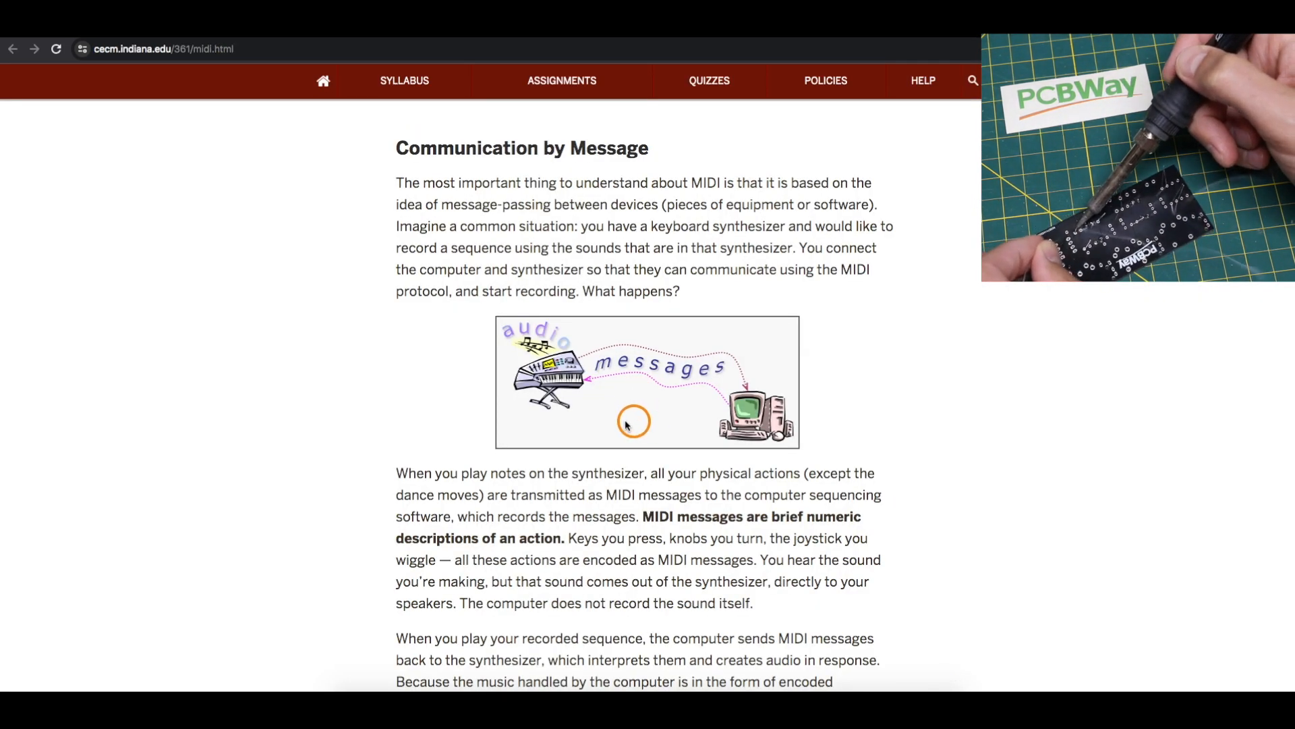
pyautogui.moveTo(760, 408)
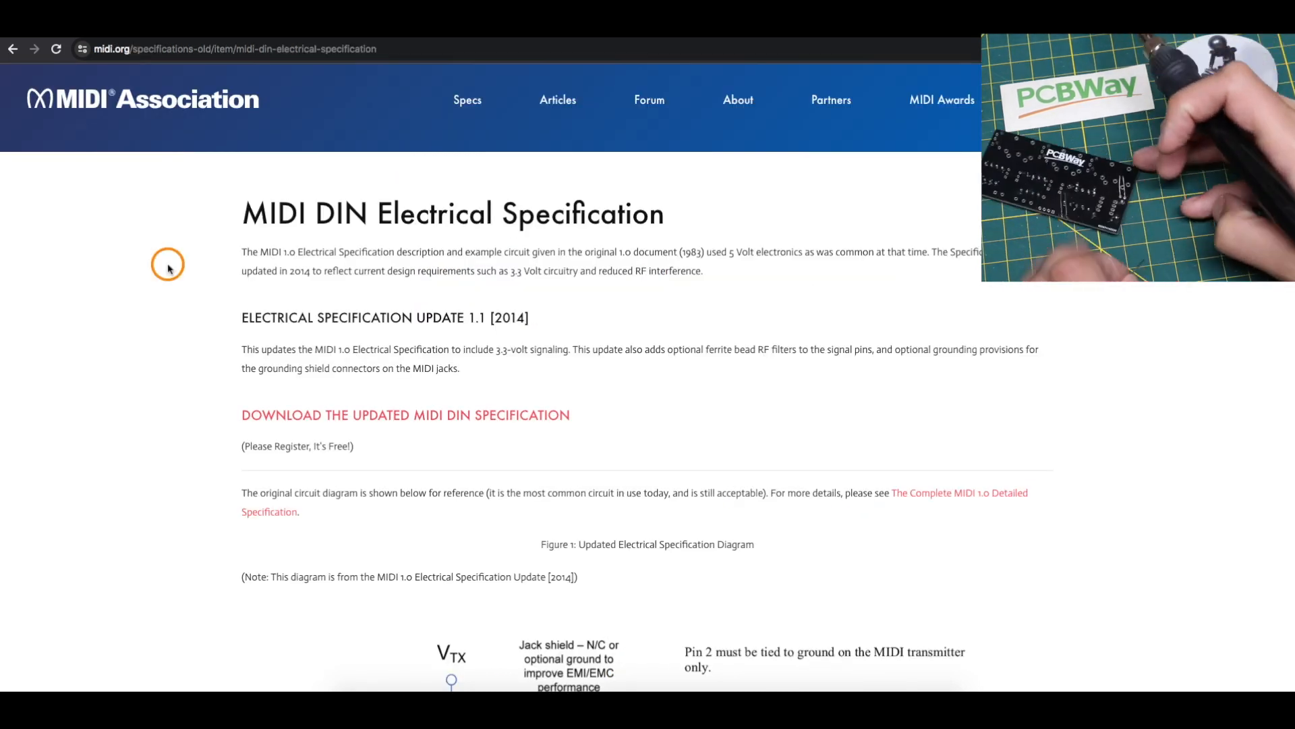
pyautogui.moveTo(205, 341)
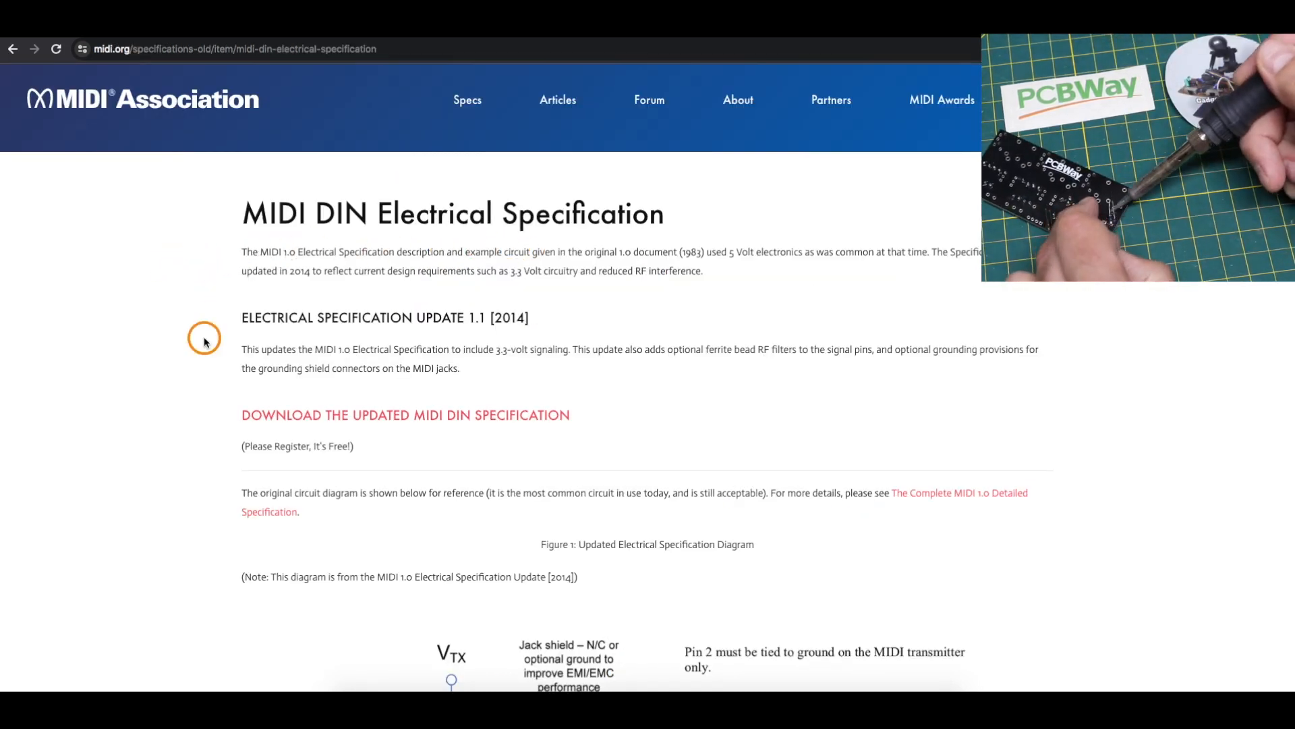
# - Scroll the midi.org spec past the MIDI OUT circuit to Figure 2, MIDI IN and THRU circuit
pyautogui.scroll(-3)
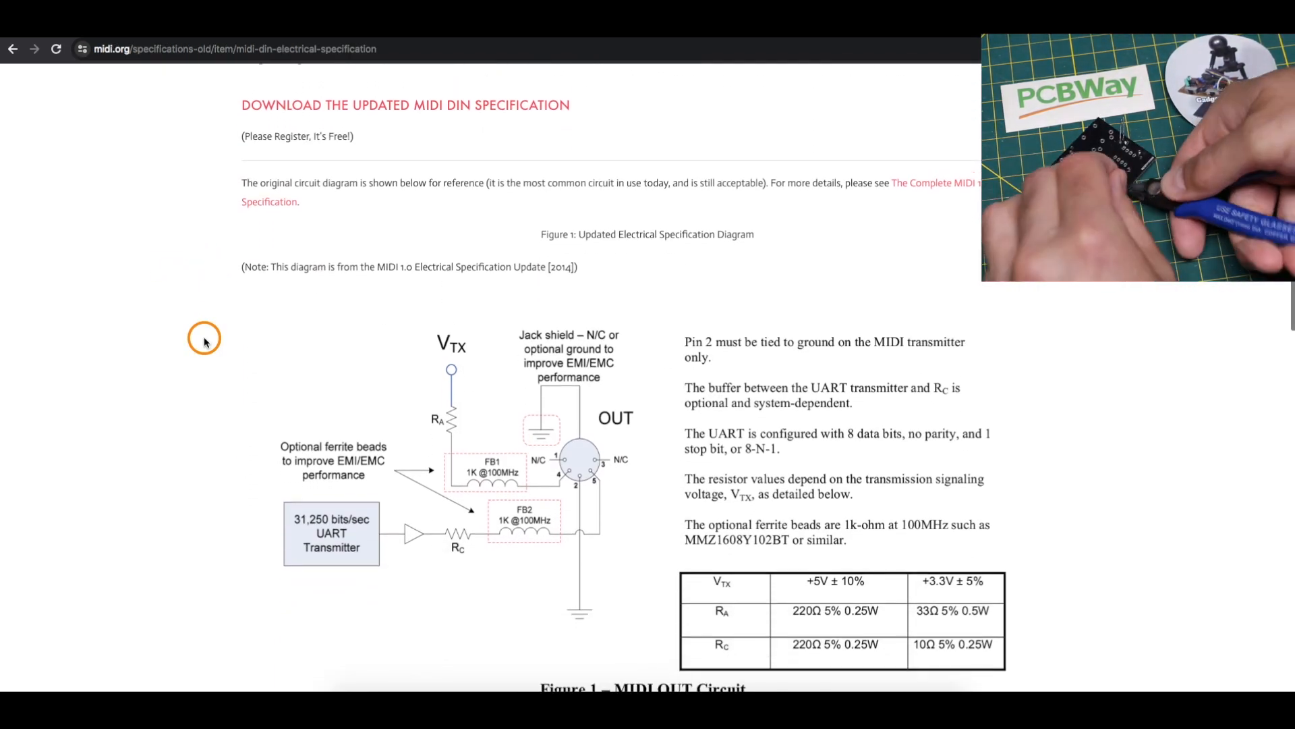
pyautogui.scroll(-3)
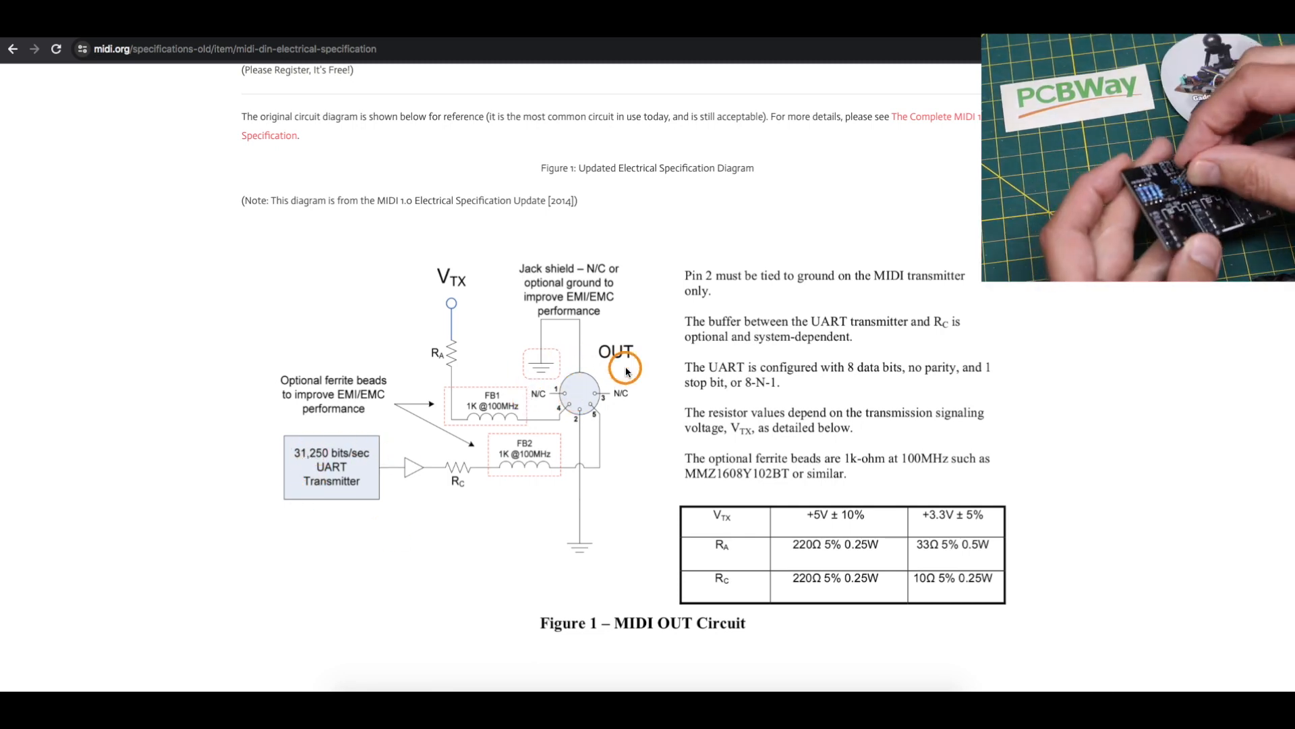
pyautogui.moveTo(237, 507)
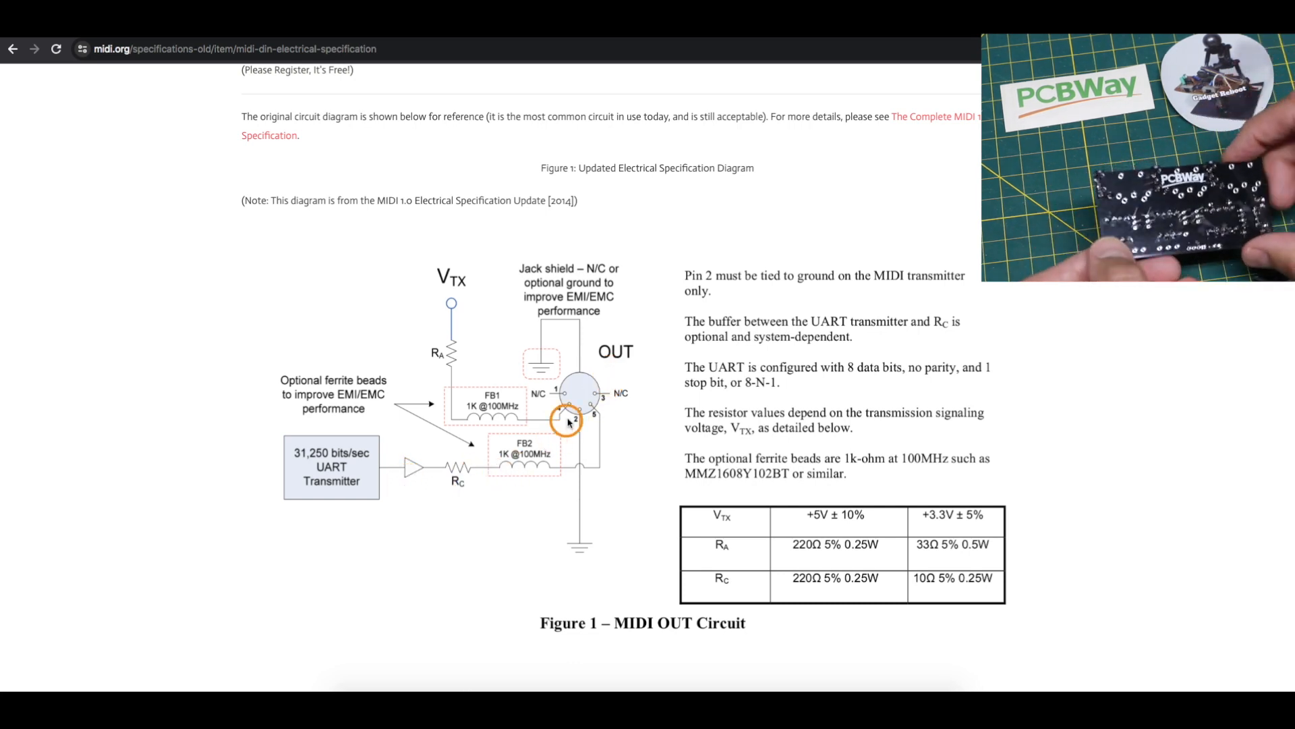
pyautogui.moveTo(510, 421)
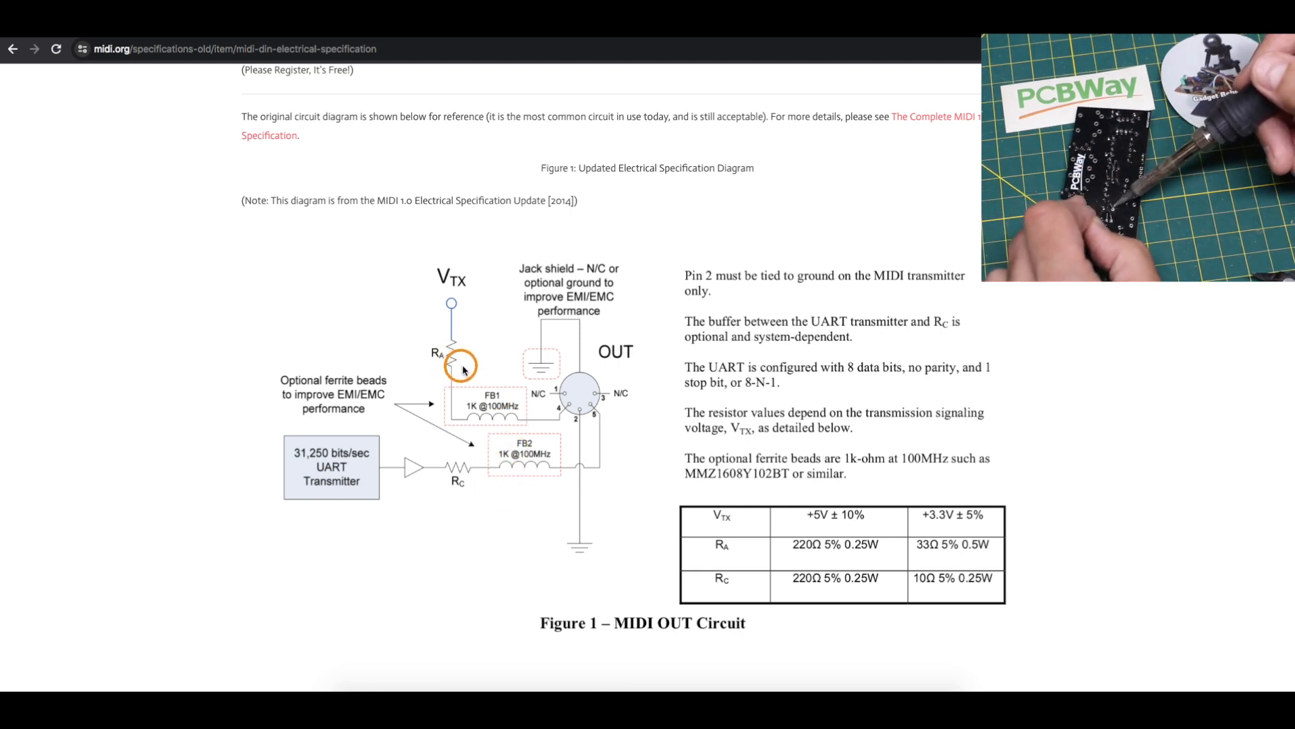
pyautogui.moveTo(573, 429)
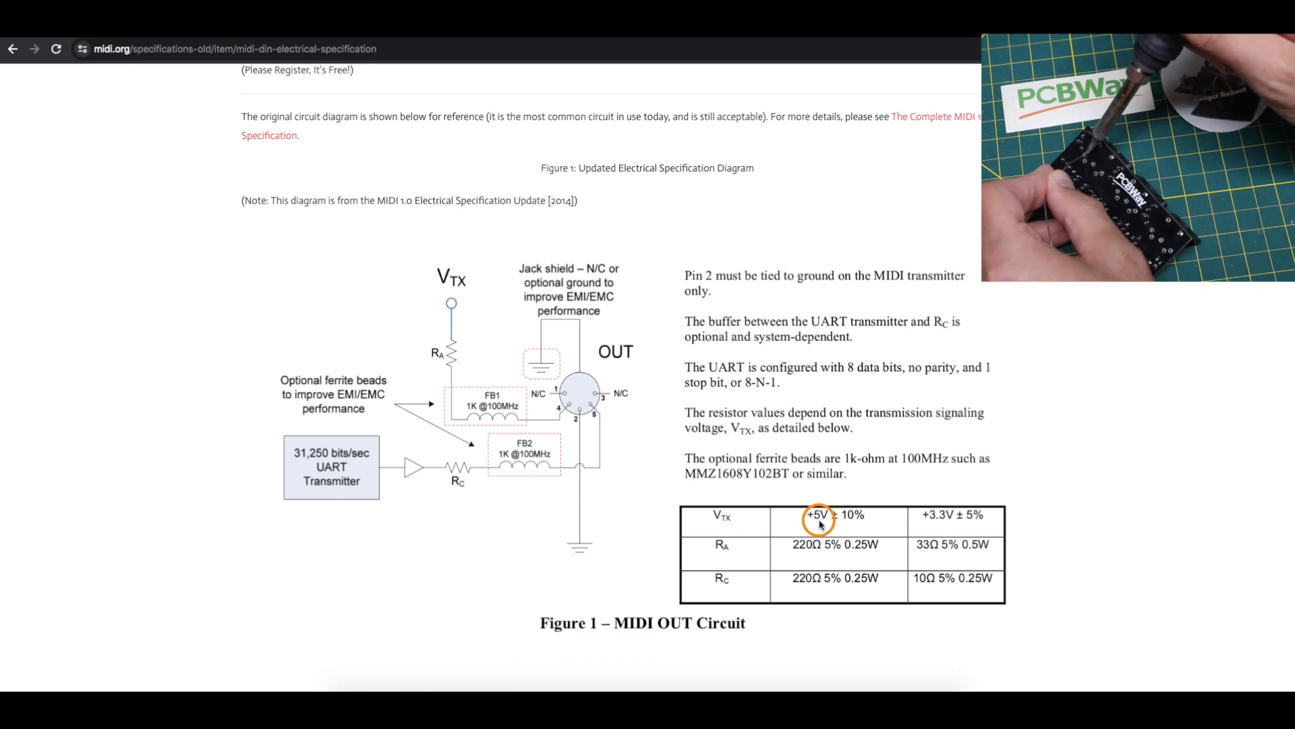
pyautogui.moveTo(994, 525)
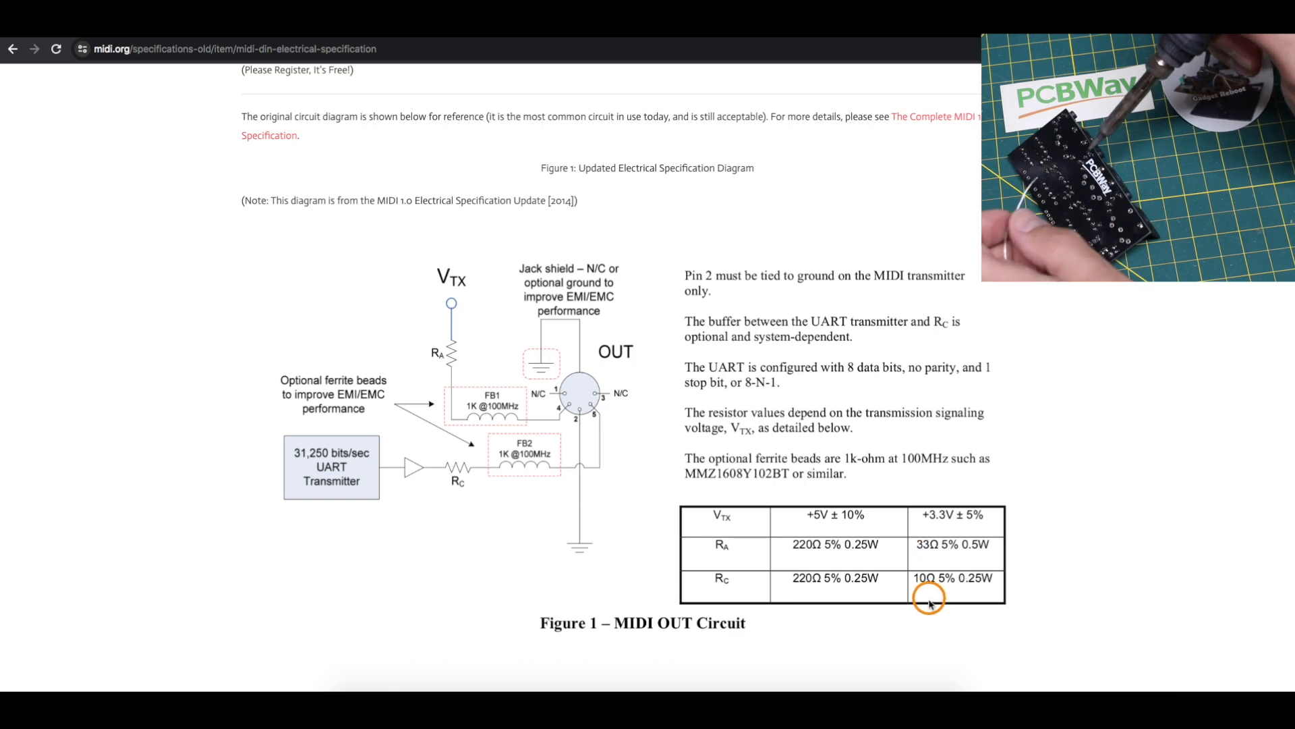
pyautogui.moveTo(459, 301)
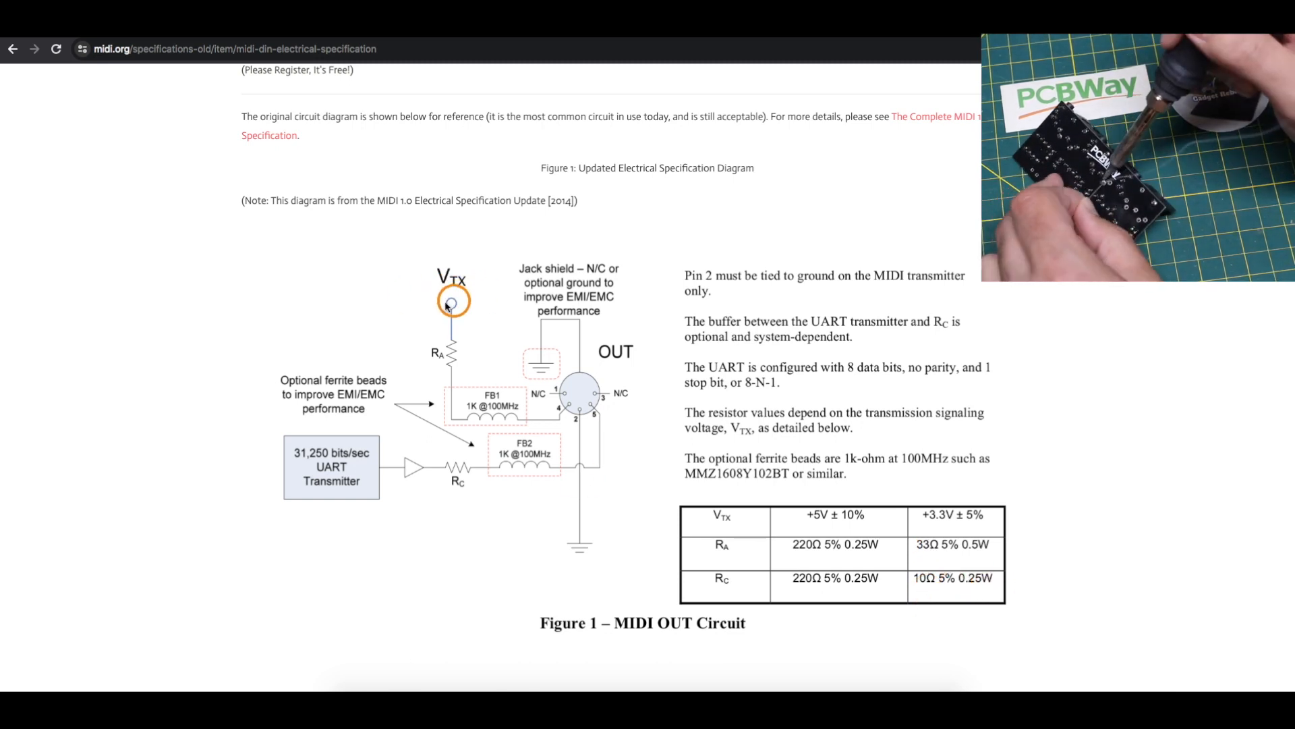
pyautogui.moveTo(573, 404)
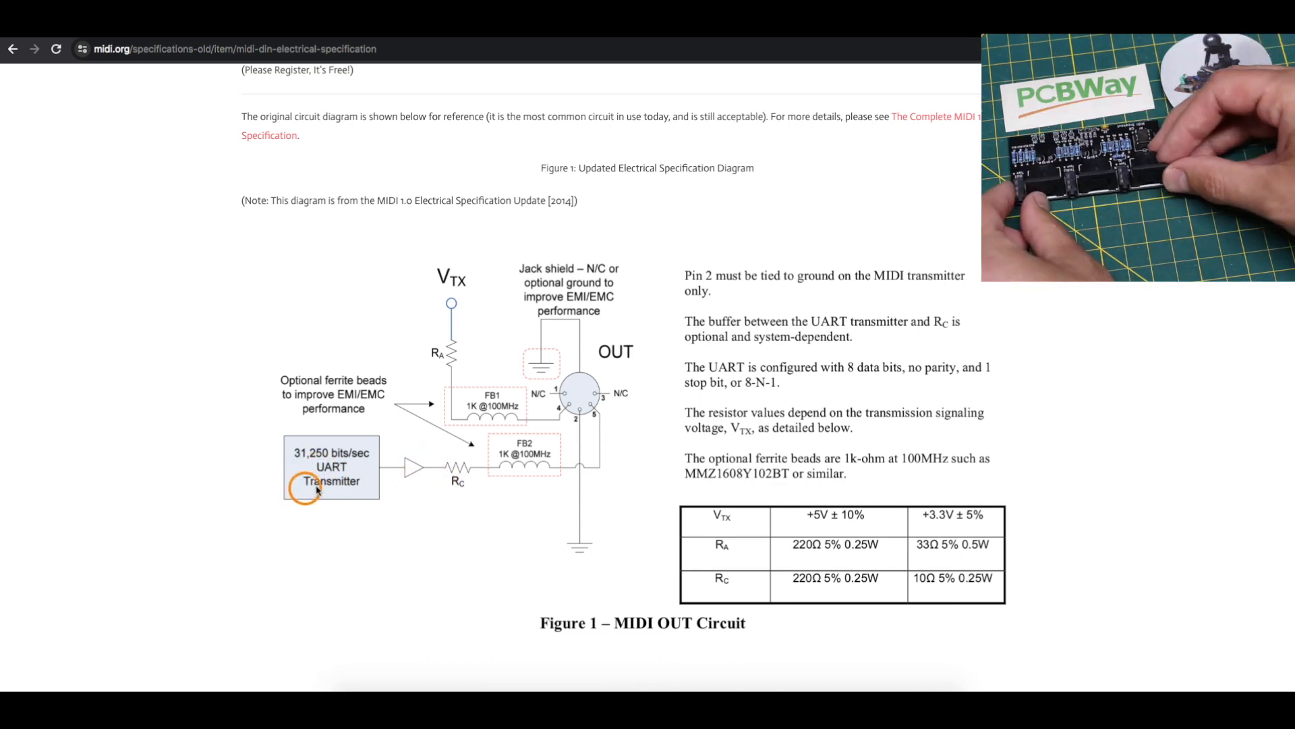
pyautogui.scroll(-3)
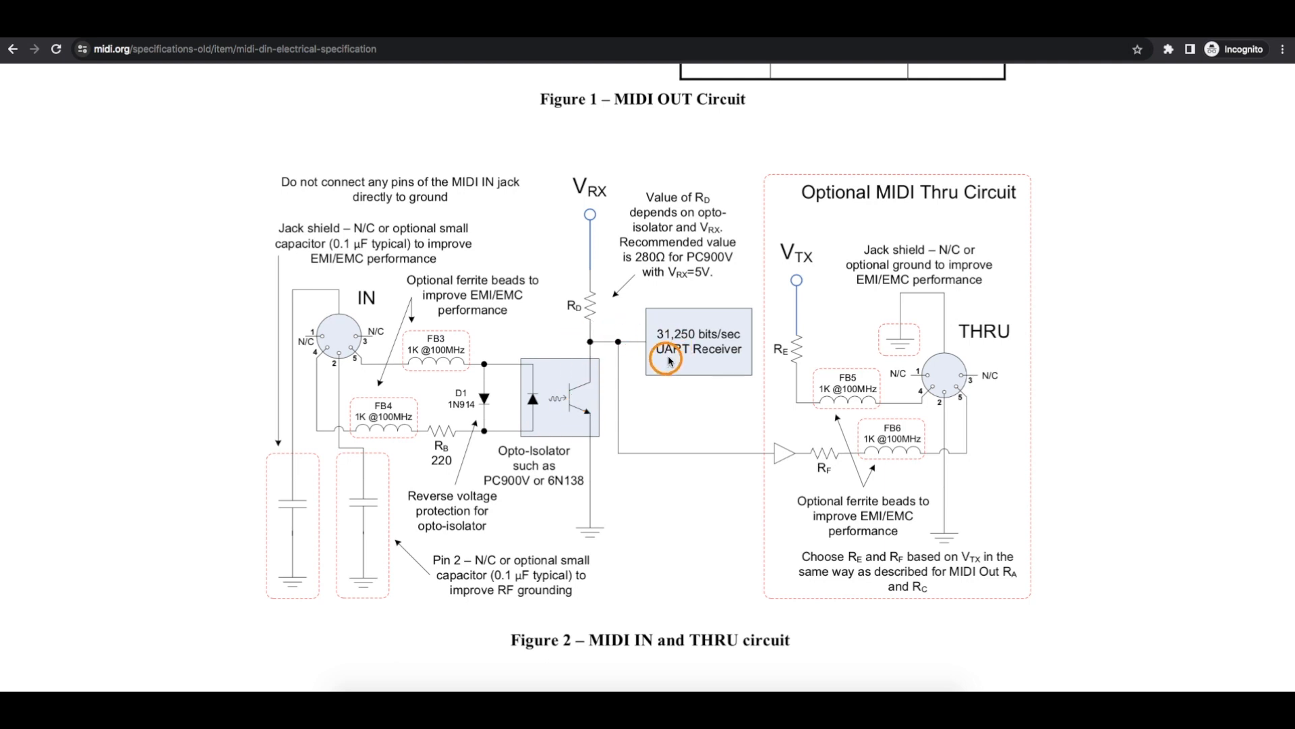
pyautogui.moveTo(621, 324)
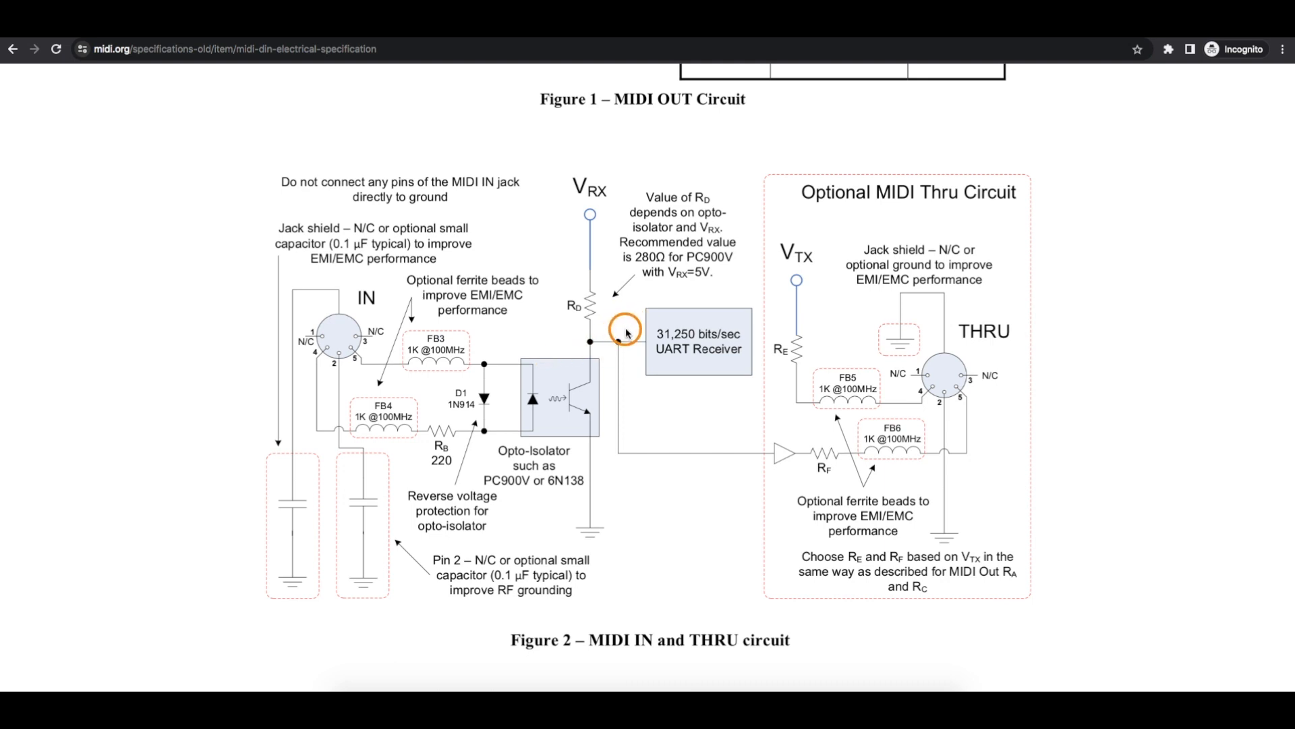
pyautogui.scroll(-3)
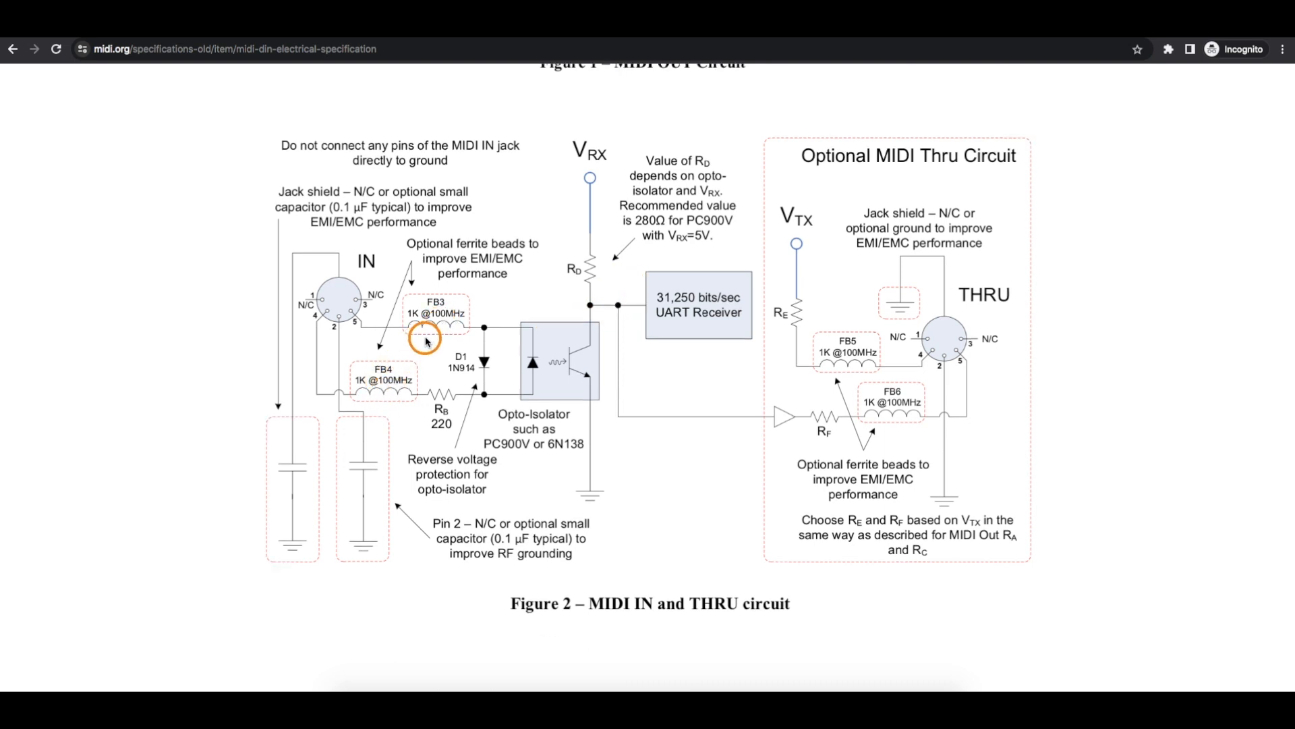
pyautogui.moveTo(365, 475)
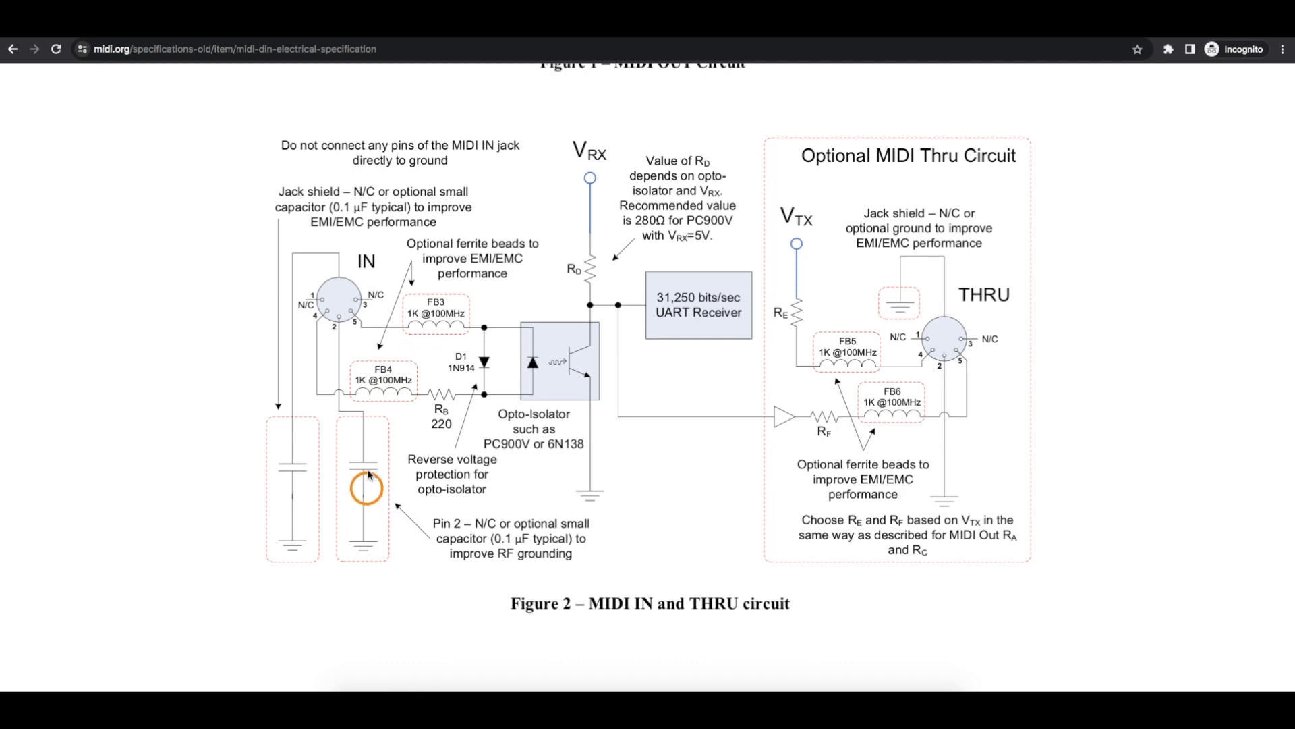
pyautogui.moveTo(437, 285)
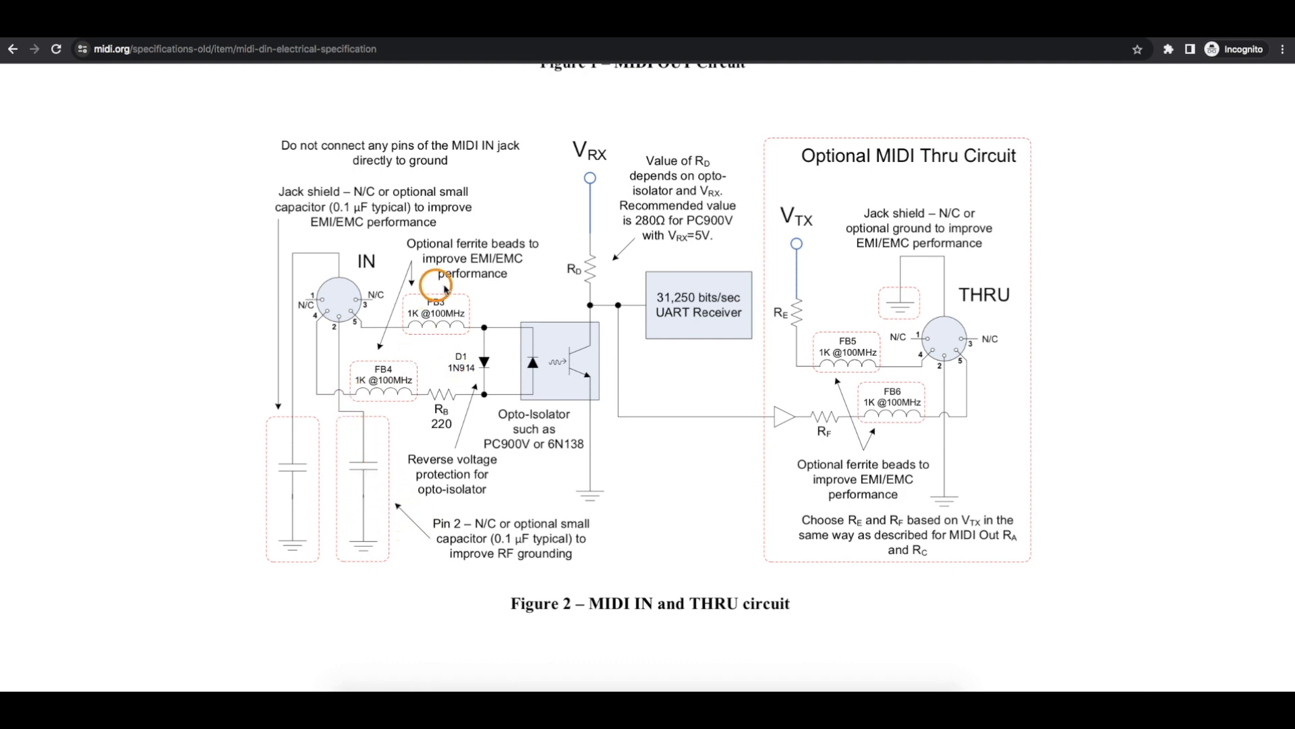
pyautogui.moveTo(419, 479)
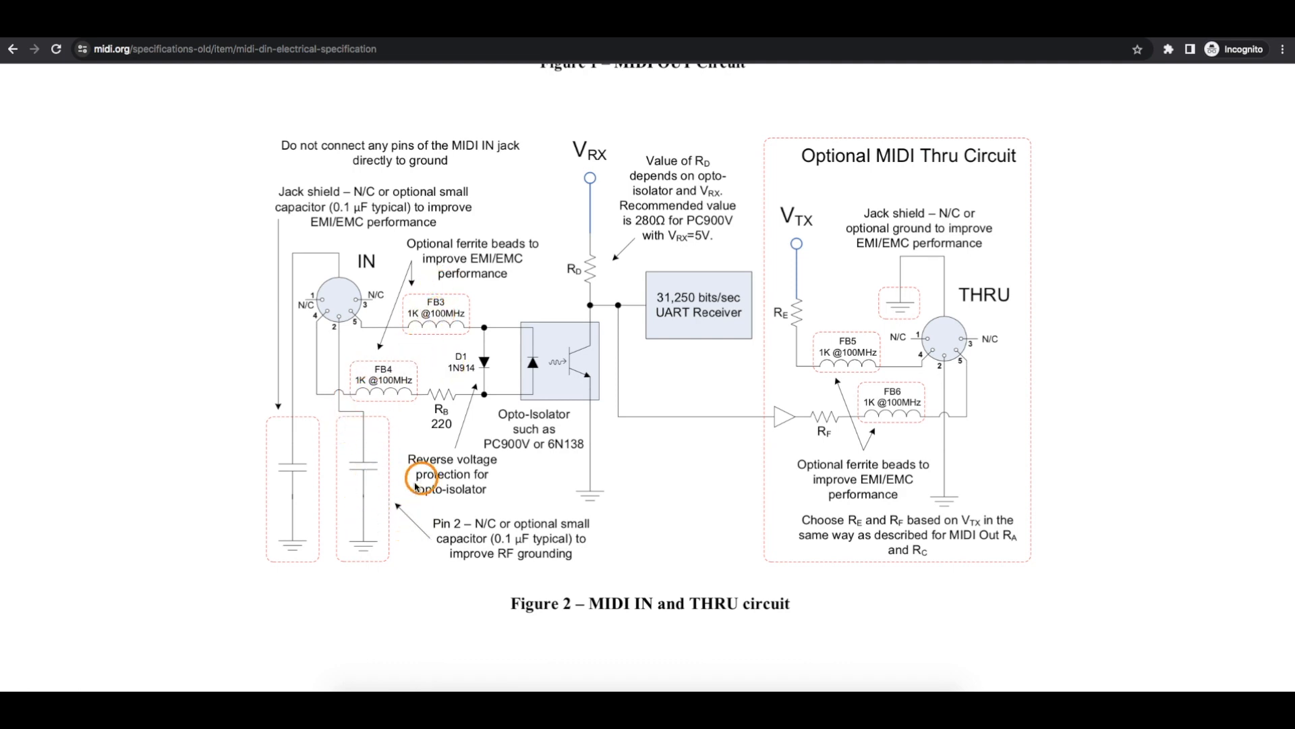
pyautogui.moveTo(359, 463)
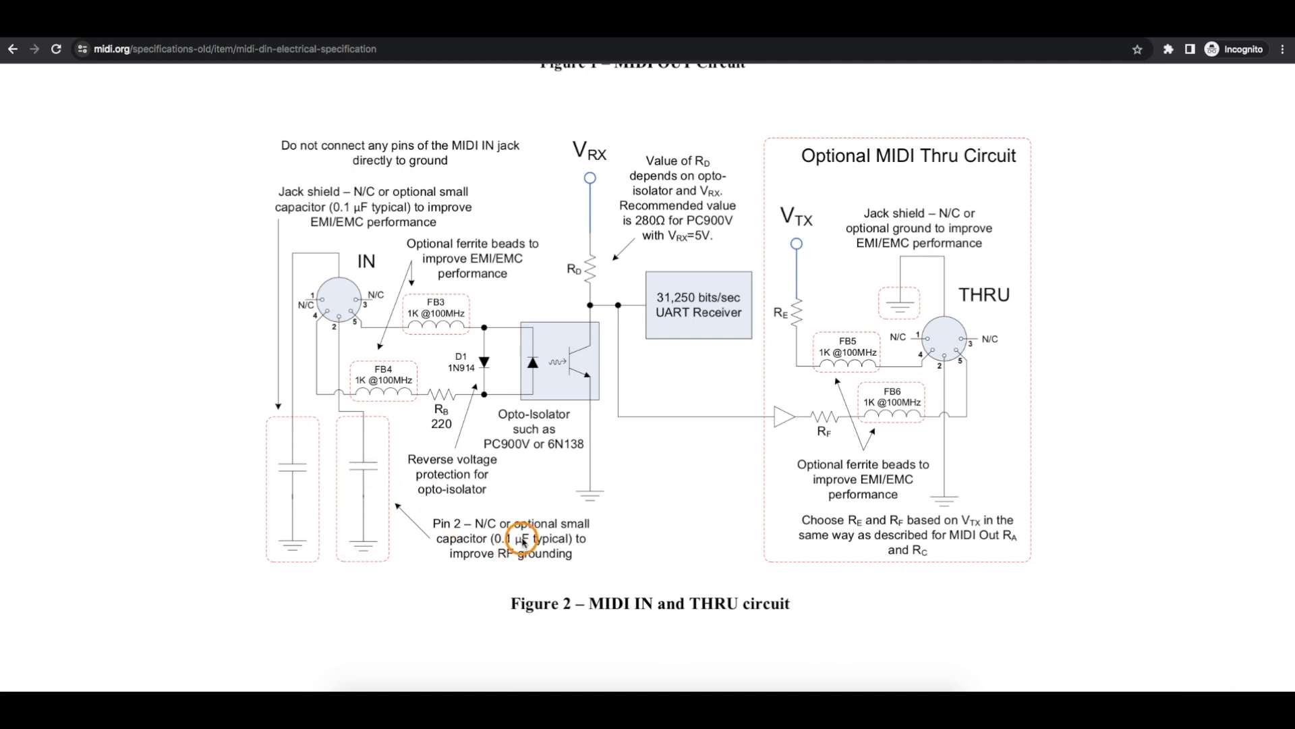
pyautogui.moveTo(337, 327)
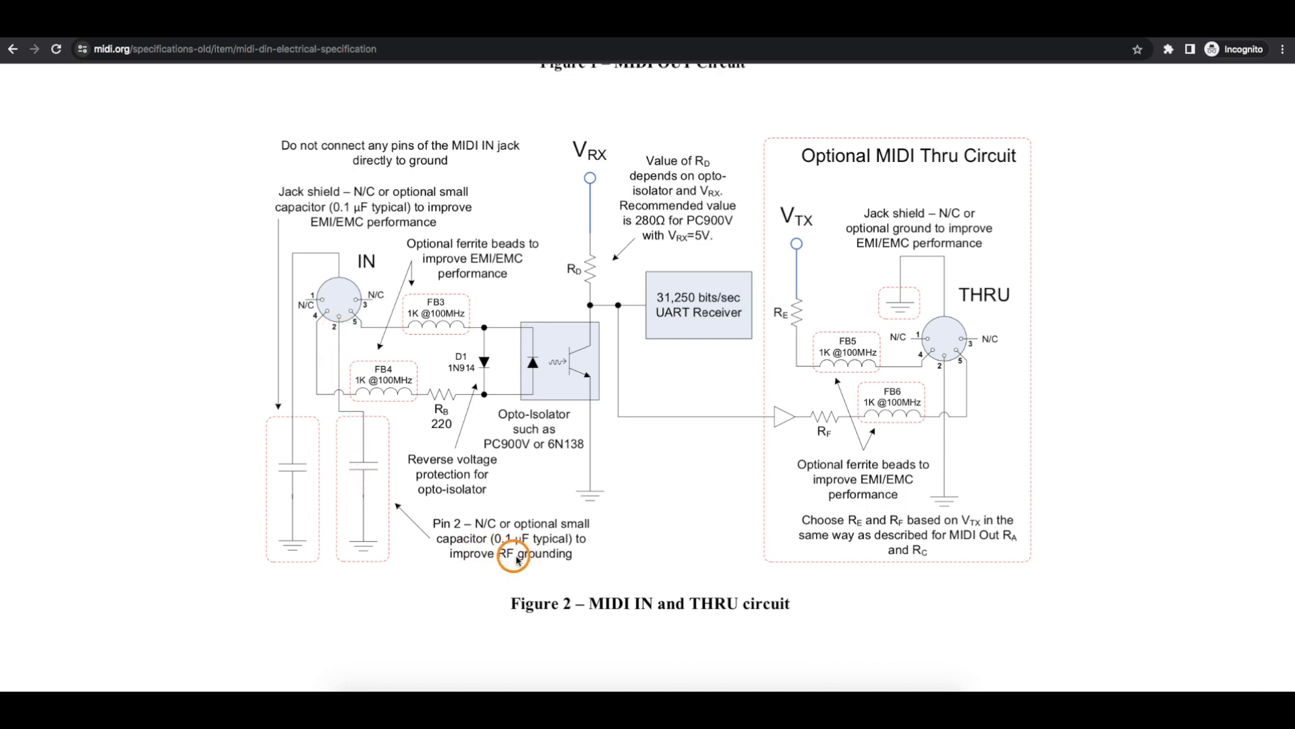
pyautogui.moveTo(363, 502)
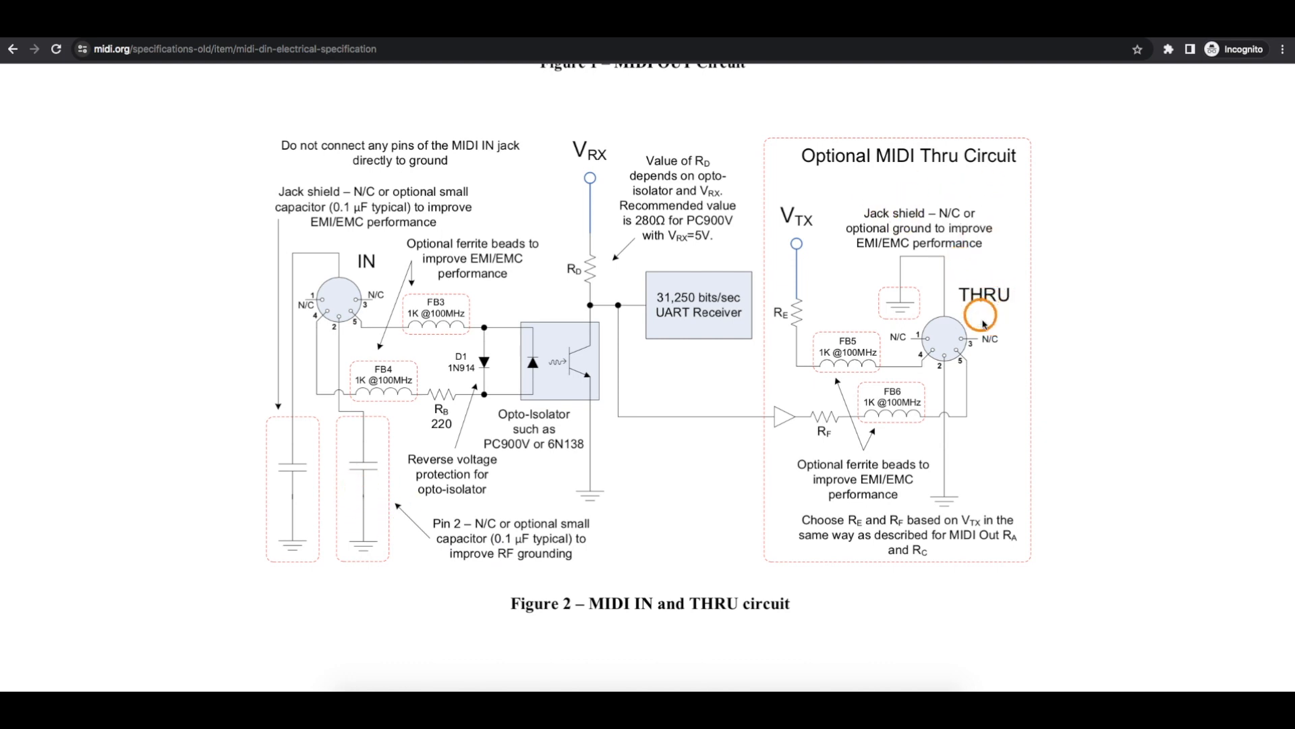
pyautogui.moveTo(1027, 279)
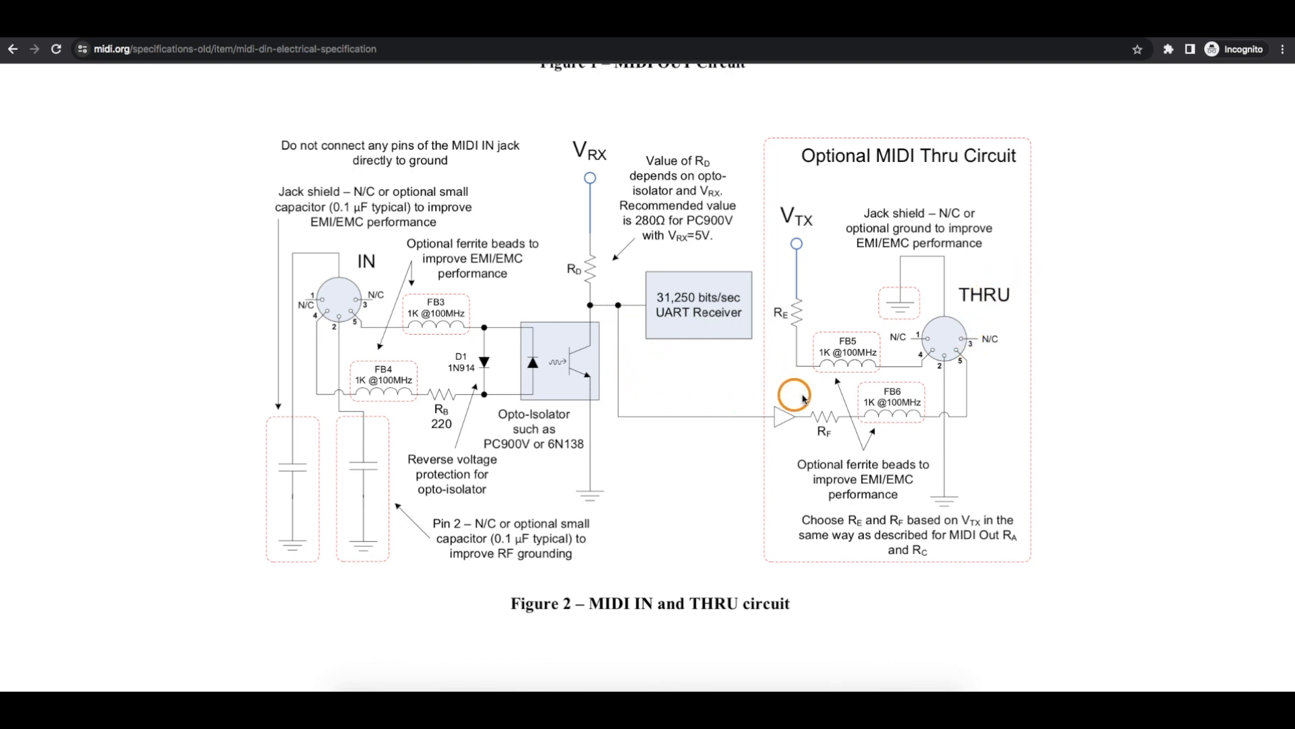
pyautogui.moveTo(323, 285)
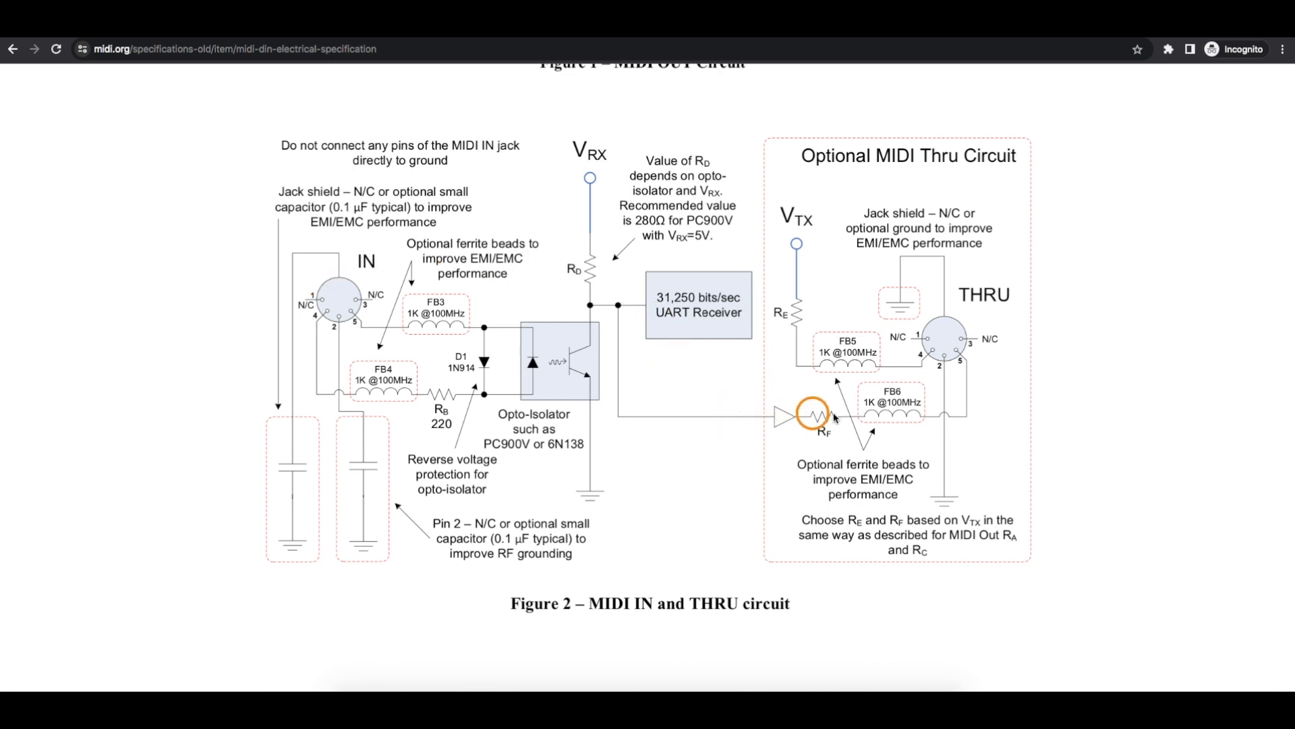
pyautogui.moveTo(880, 464)
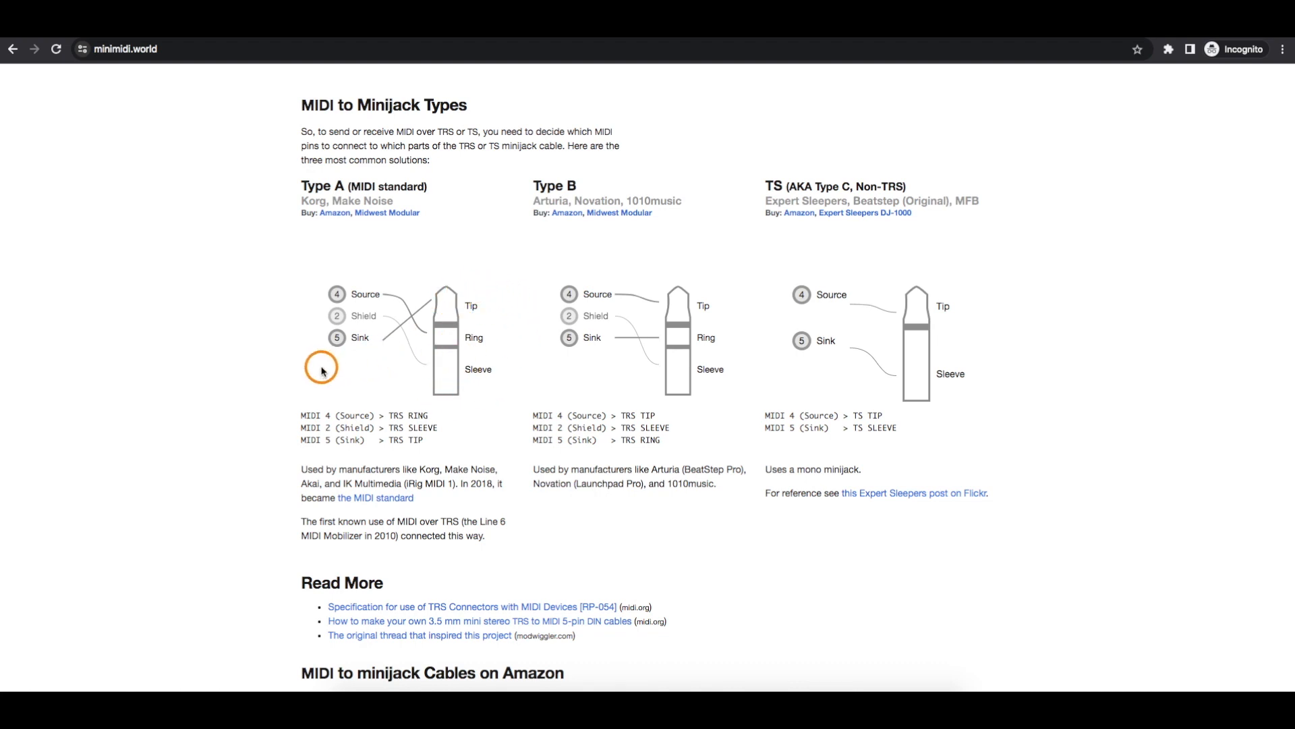
pyautogui.moveTo(316, 405)
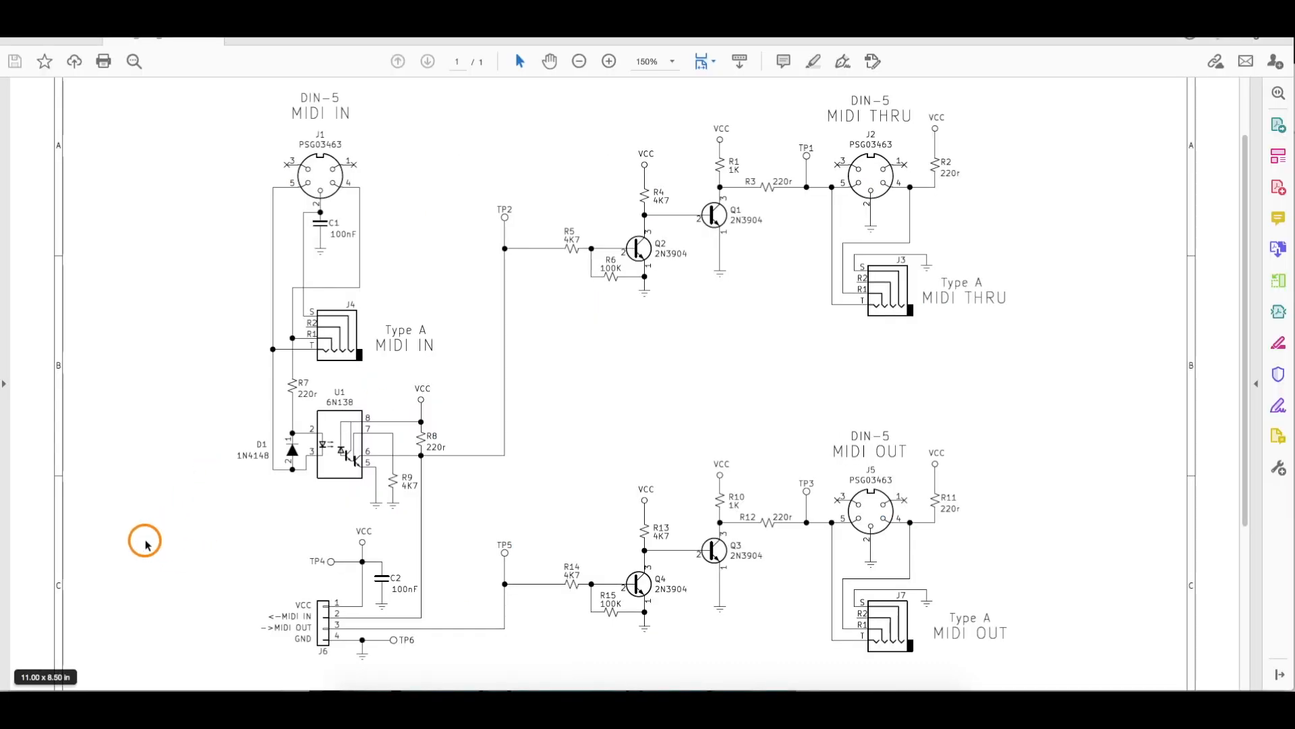
pyautogui.moveTo(279, 593)
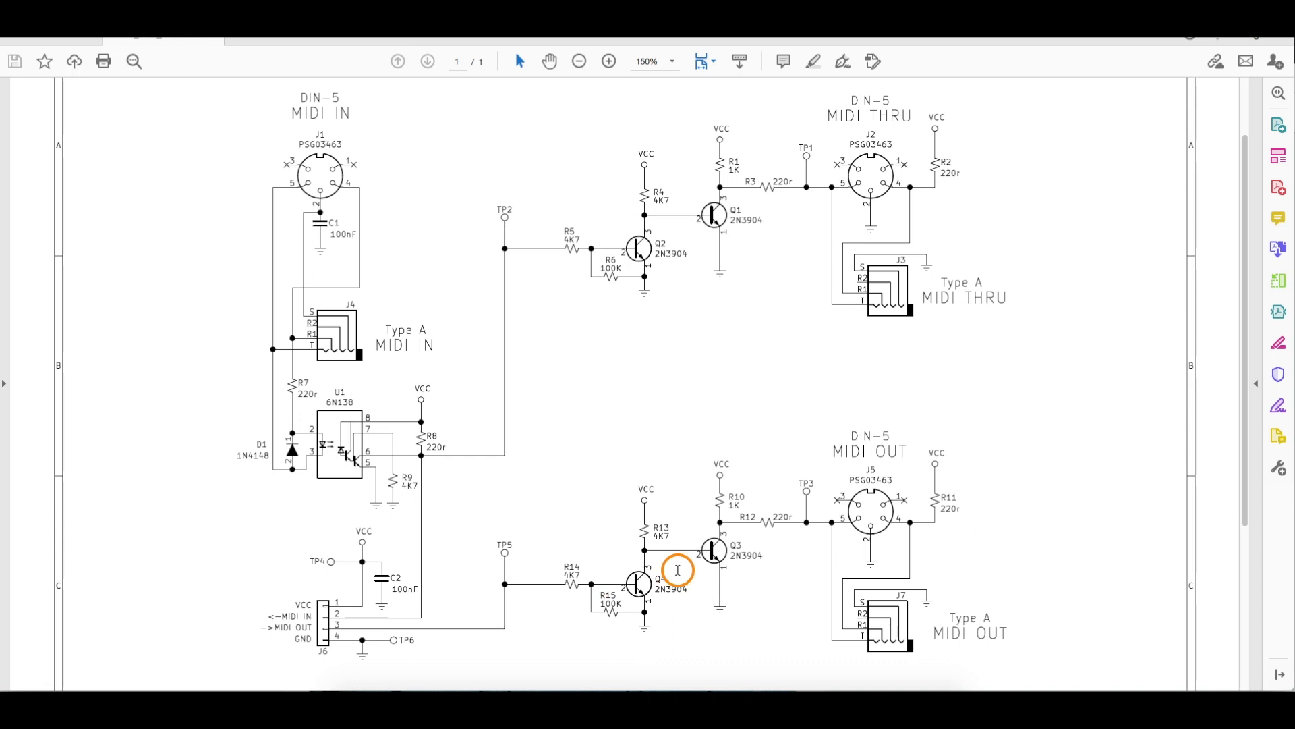
pyautogui.moveTo(997, 477)
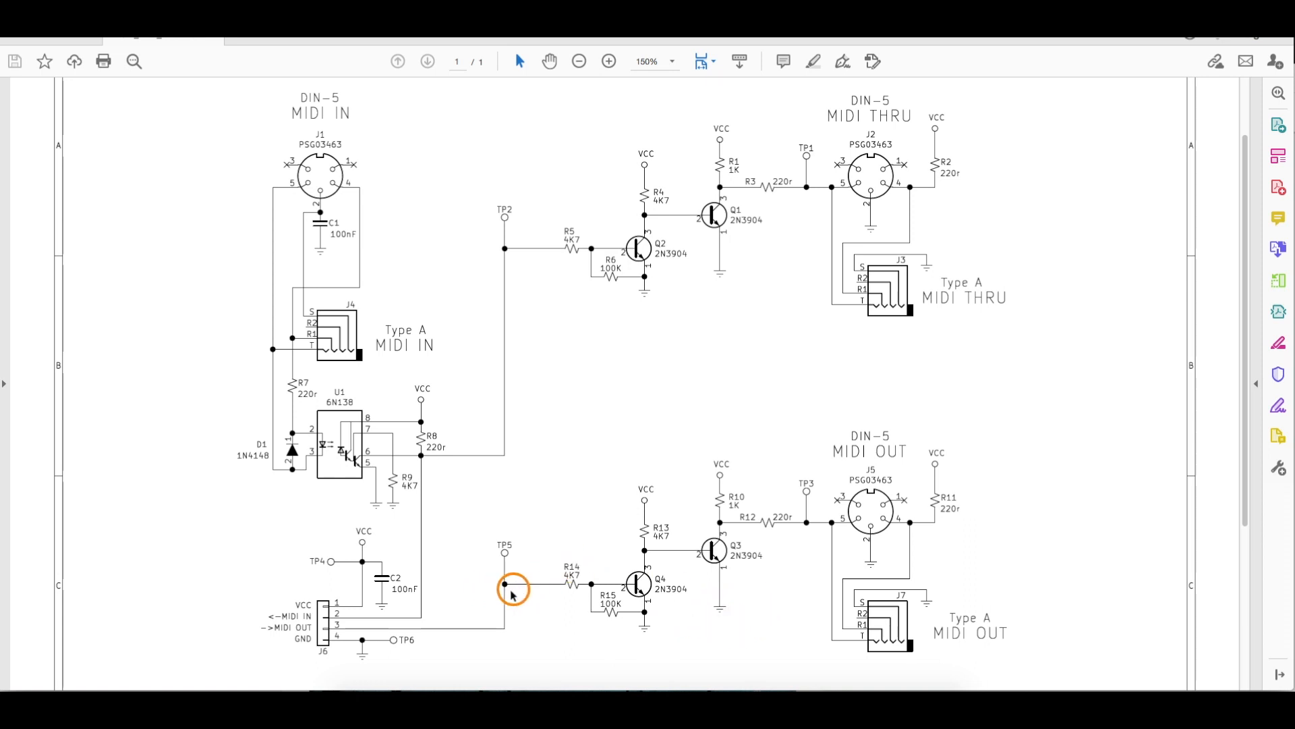
pyautogui.moveTo(747, 505)
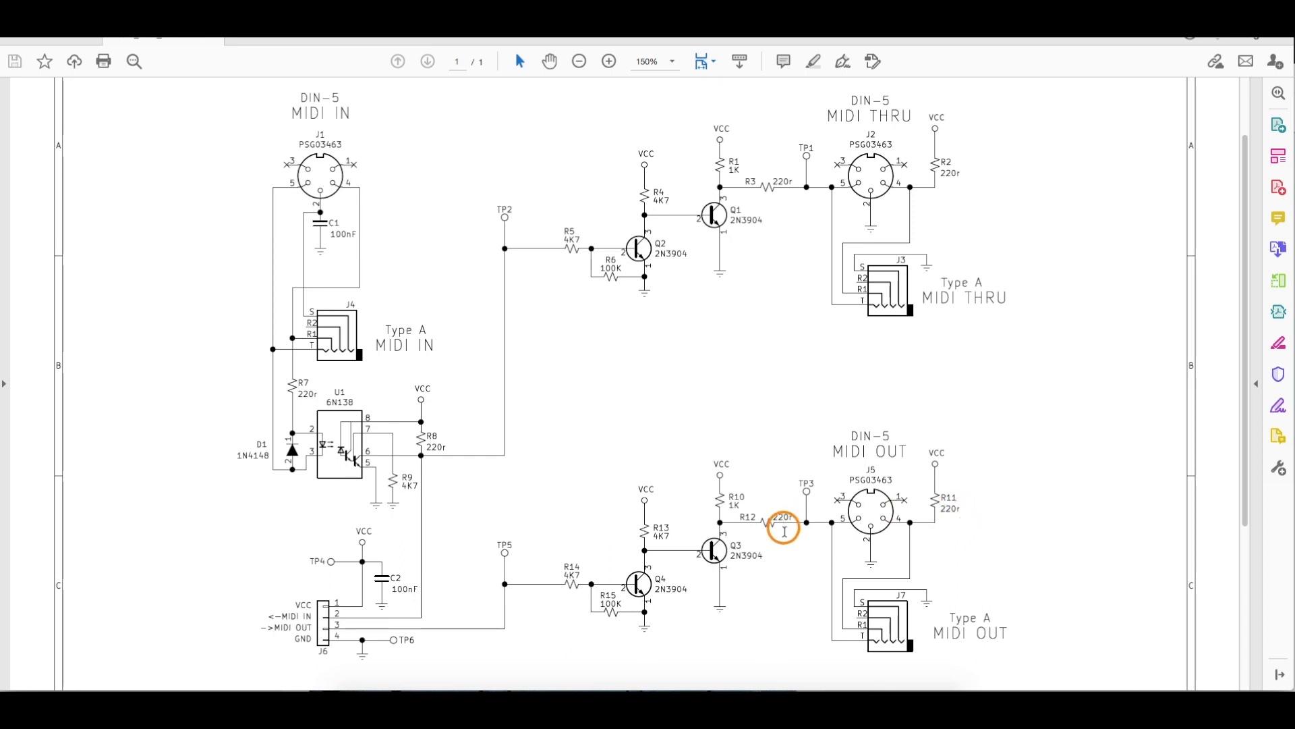
pyautogui.moveTo(997, 512)
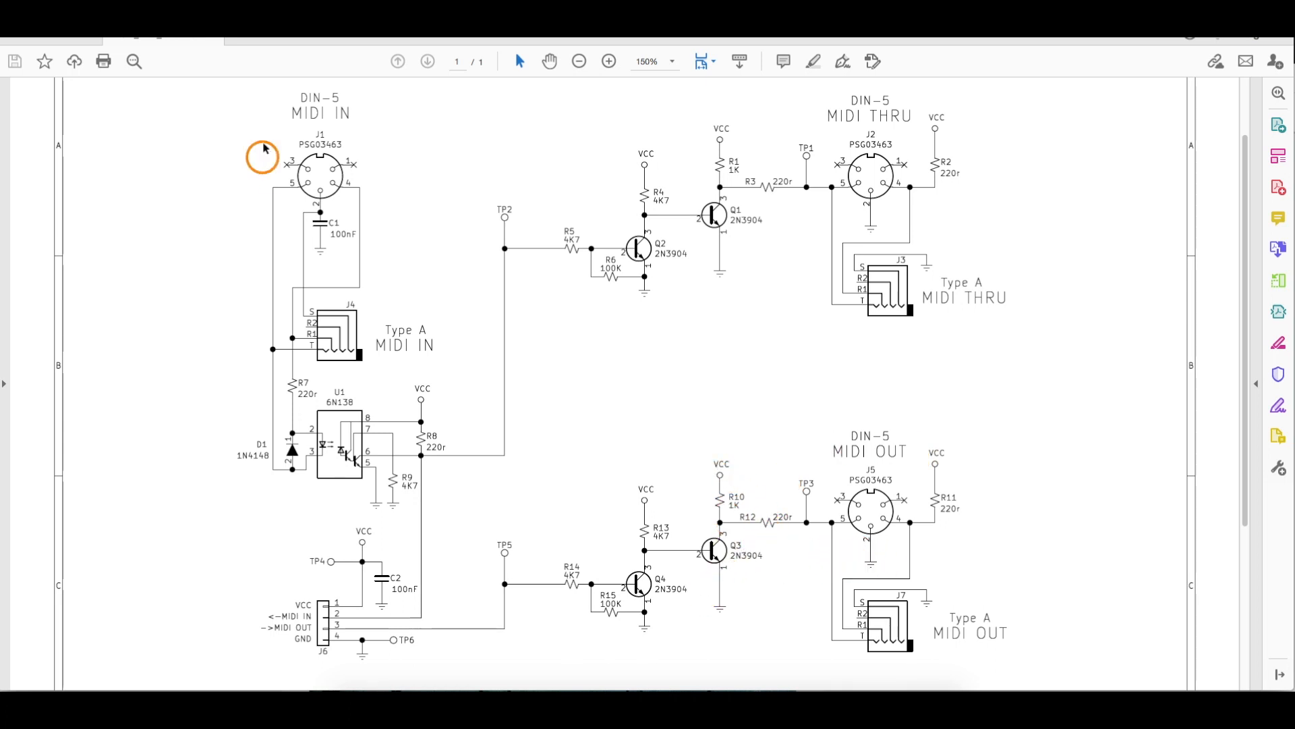
pyautogui.moveTo(327, 435)
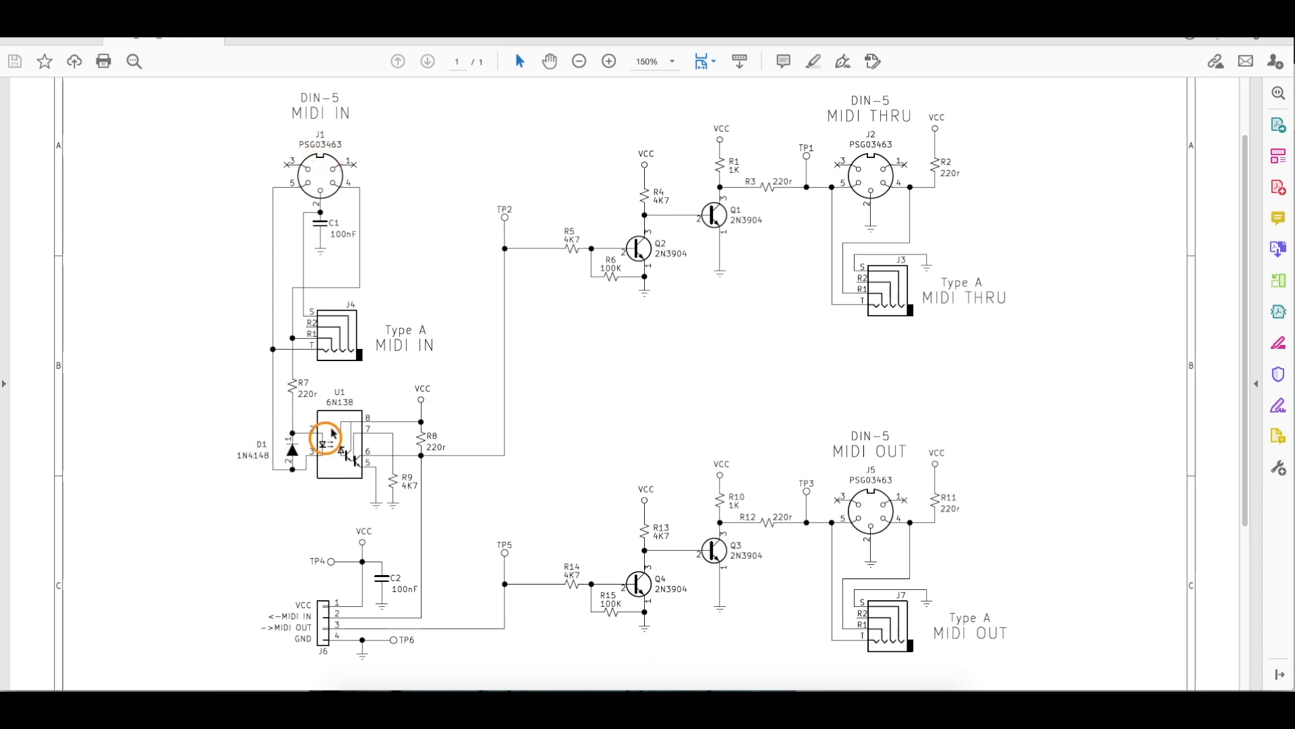
pyautogui.moveTo(324, 479)
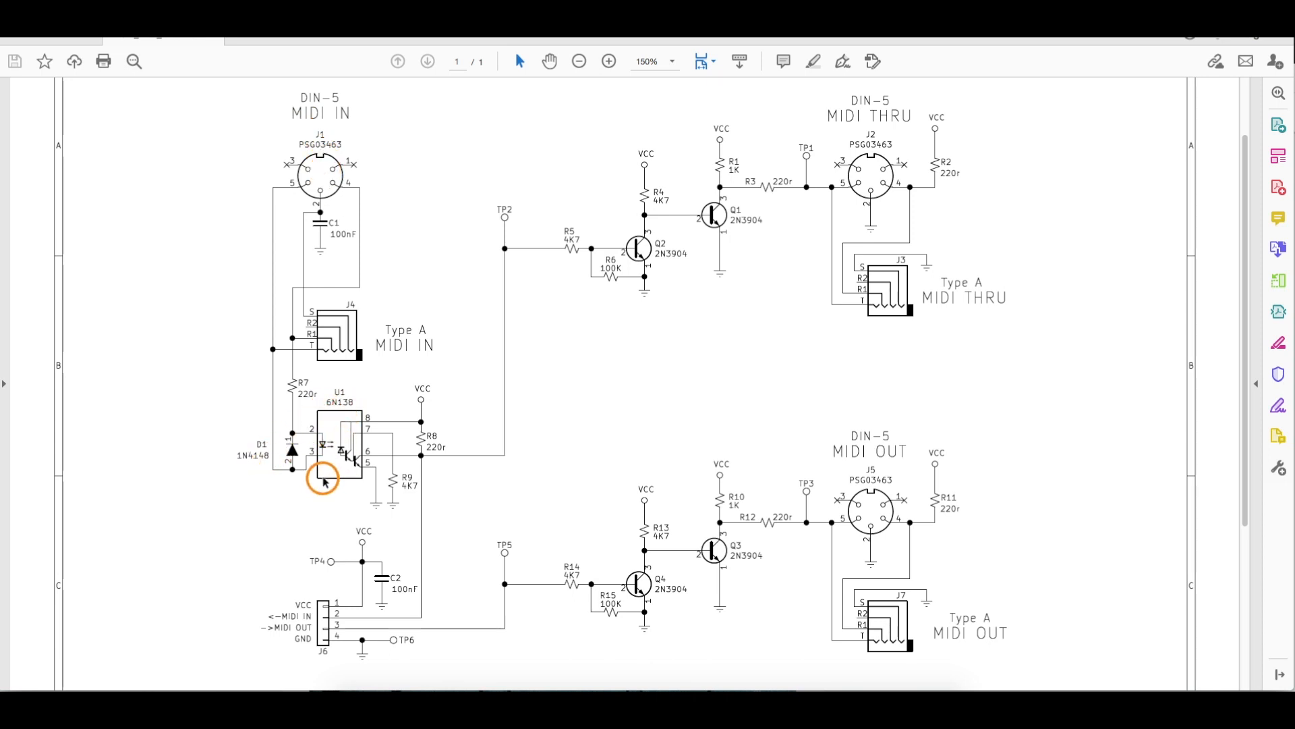
pyautogui.moveTo(399, 392)
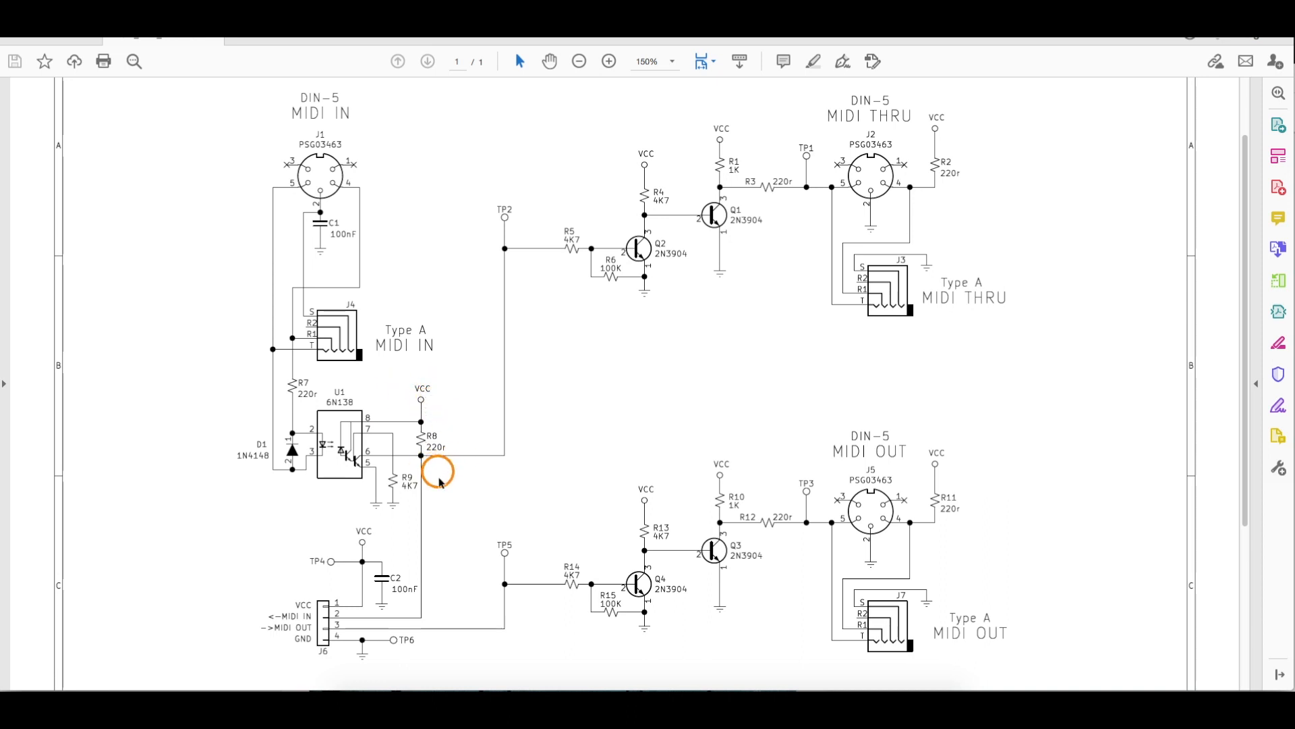
pyautogui.moveTo(335, 611)
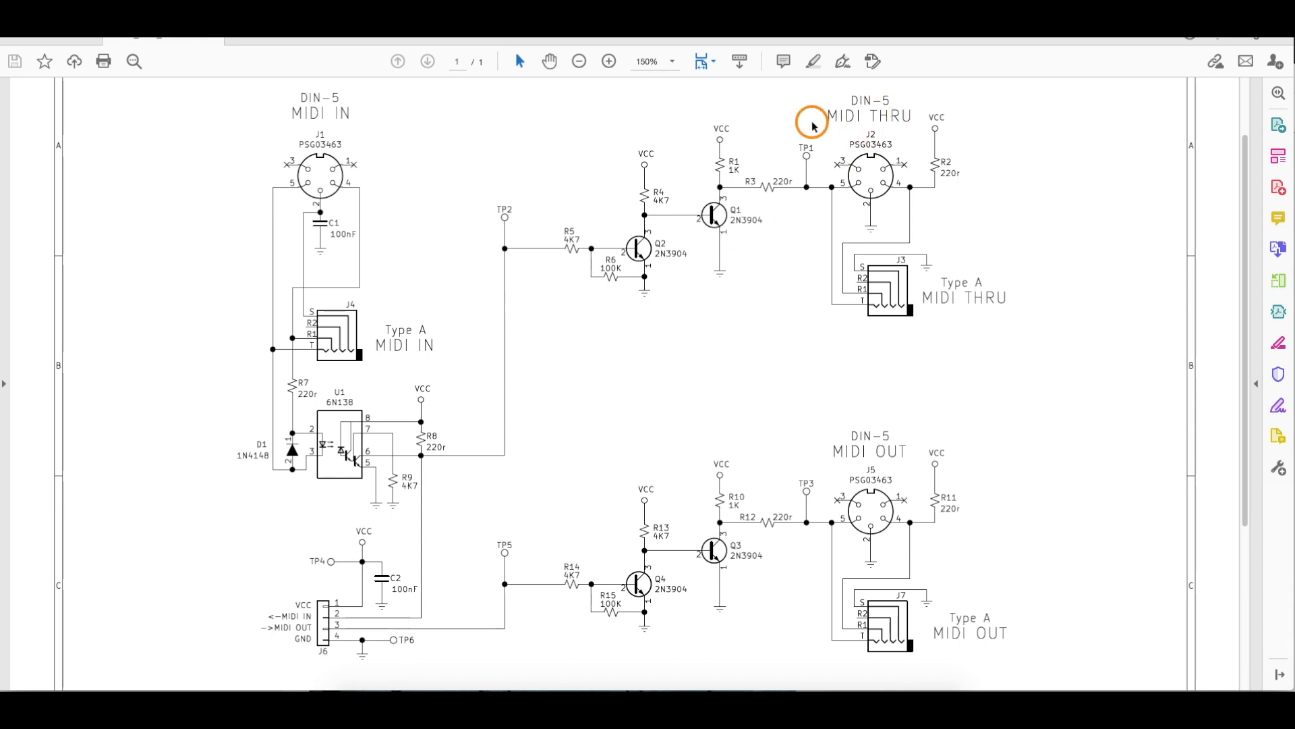
pyautogui.moveTo(923, 223)
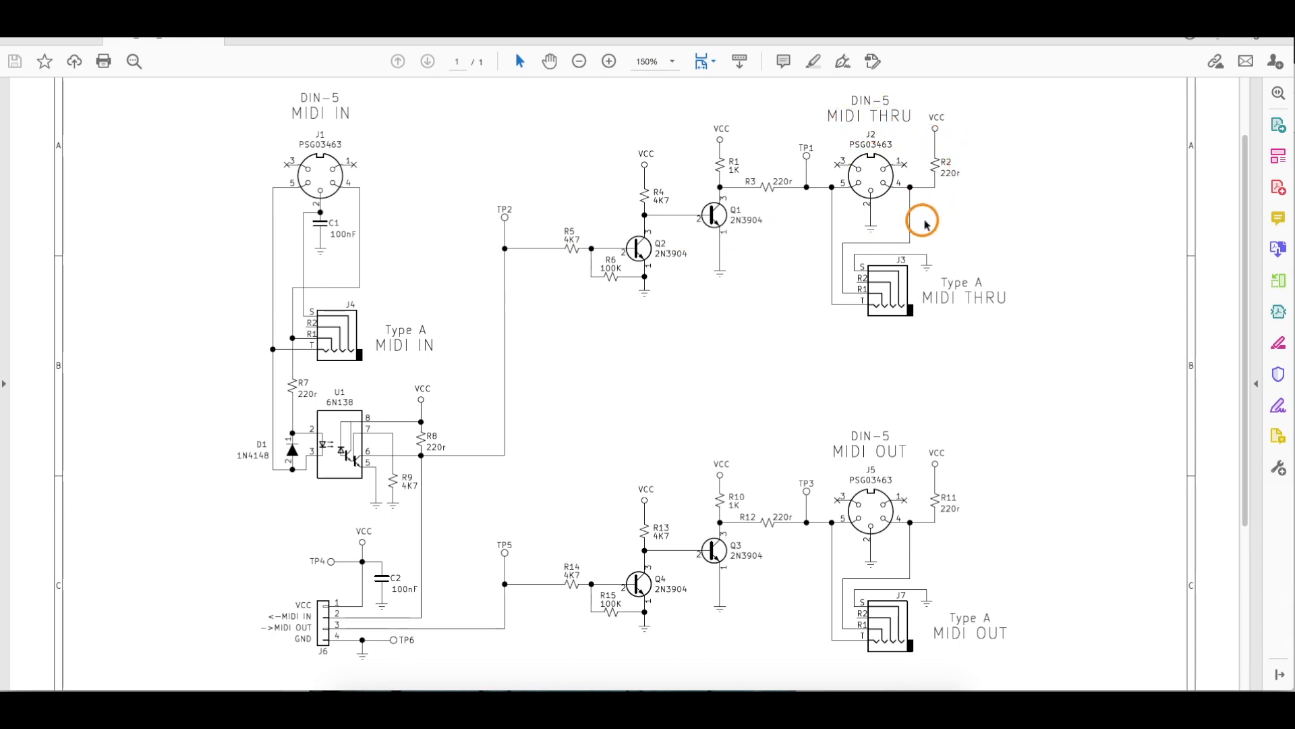
pyautogui.moveTo(334, 417)
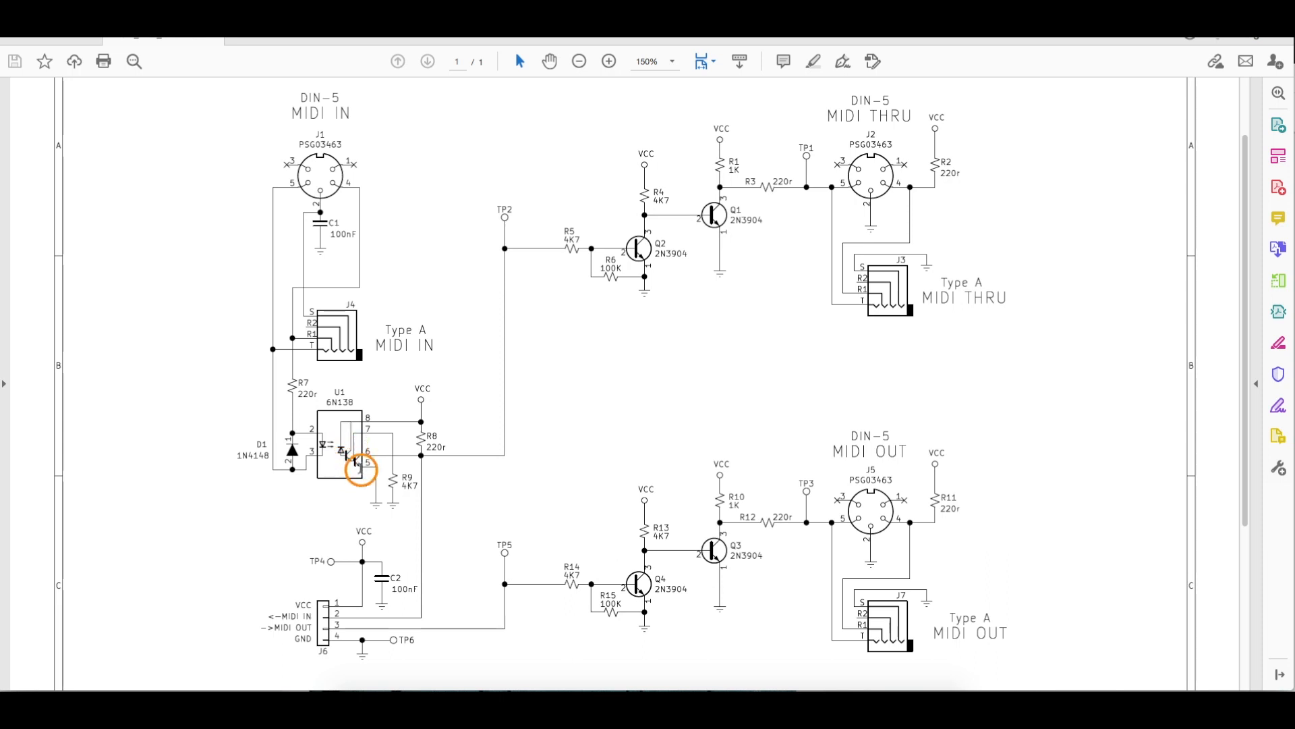
pyautogui.moveTo(416, 518)
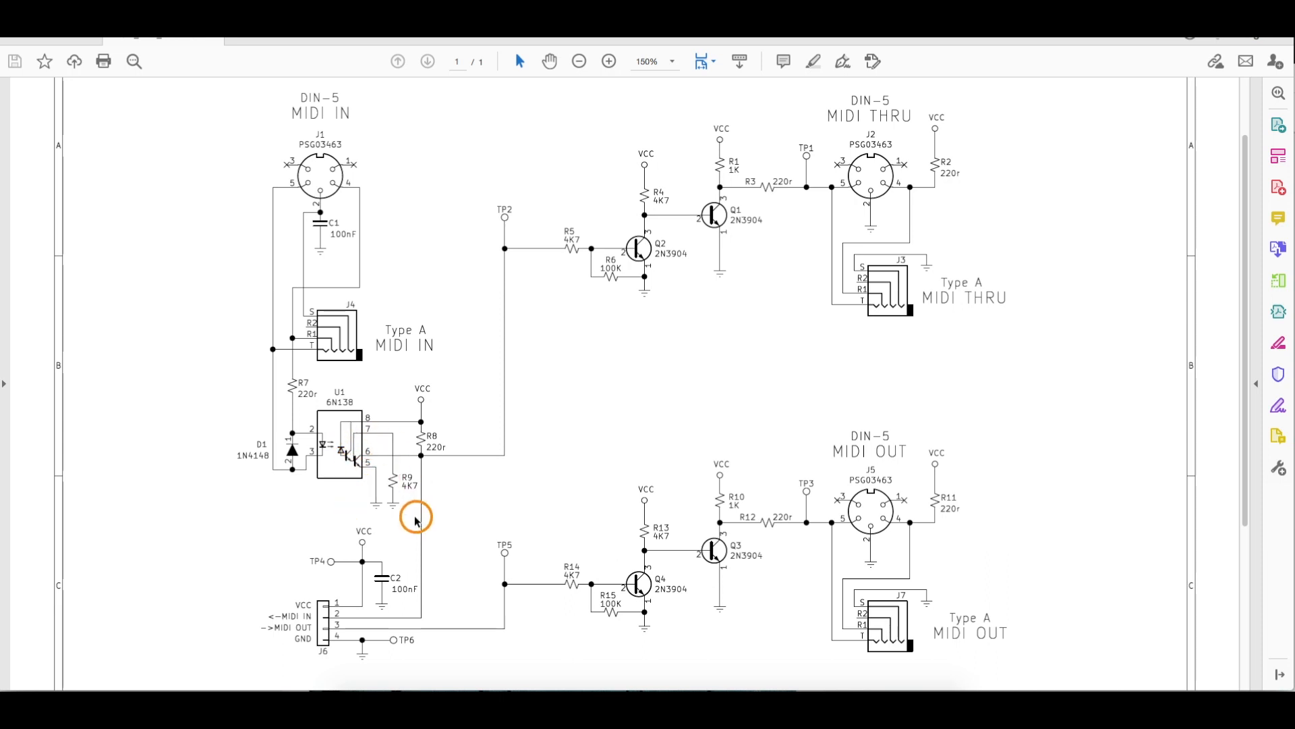
pyautogui.moveTo(370, 457)
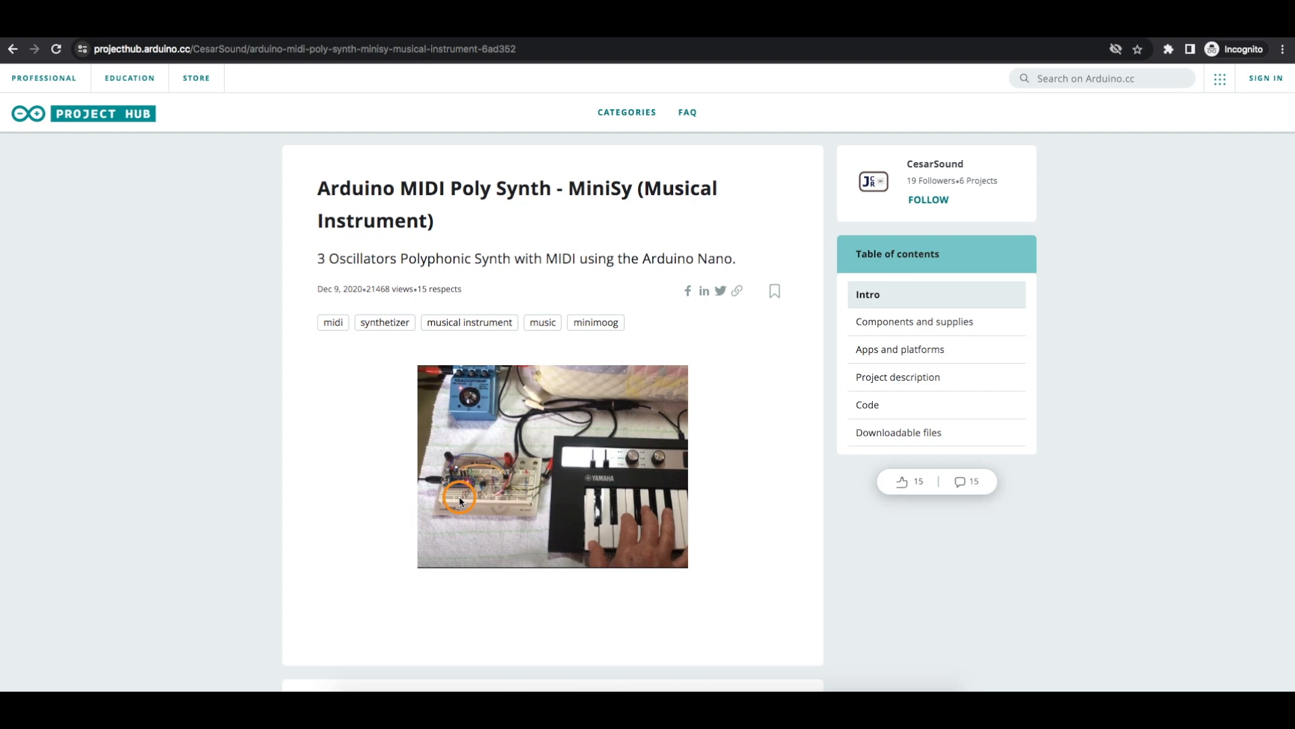
pyautogui.moveTo(607, 519)
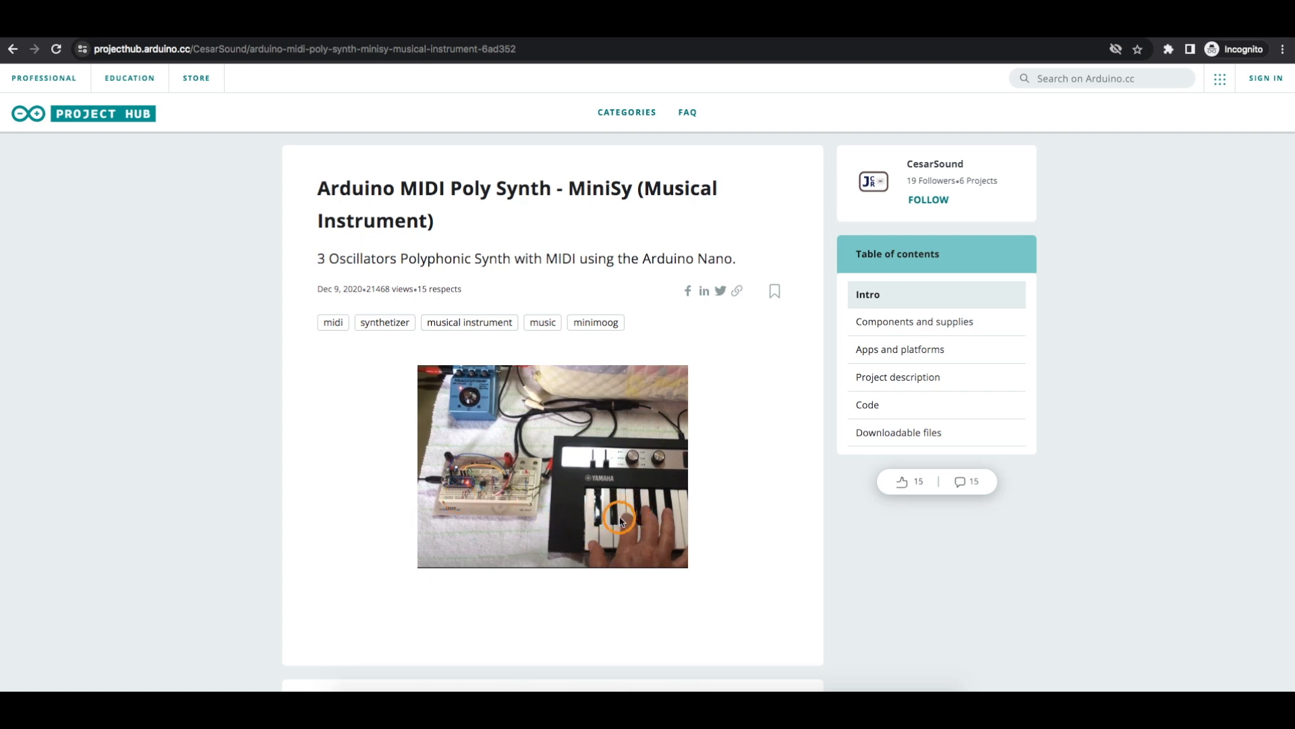
pyautogui.moveTo(618, 533)
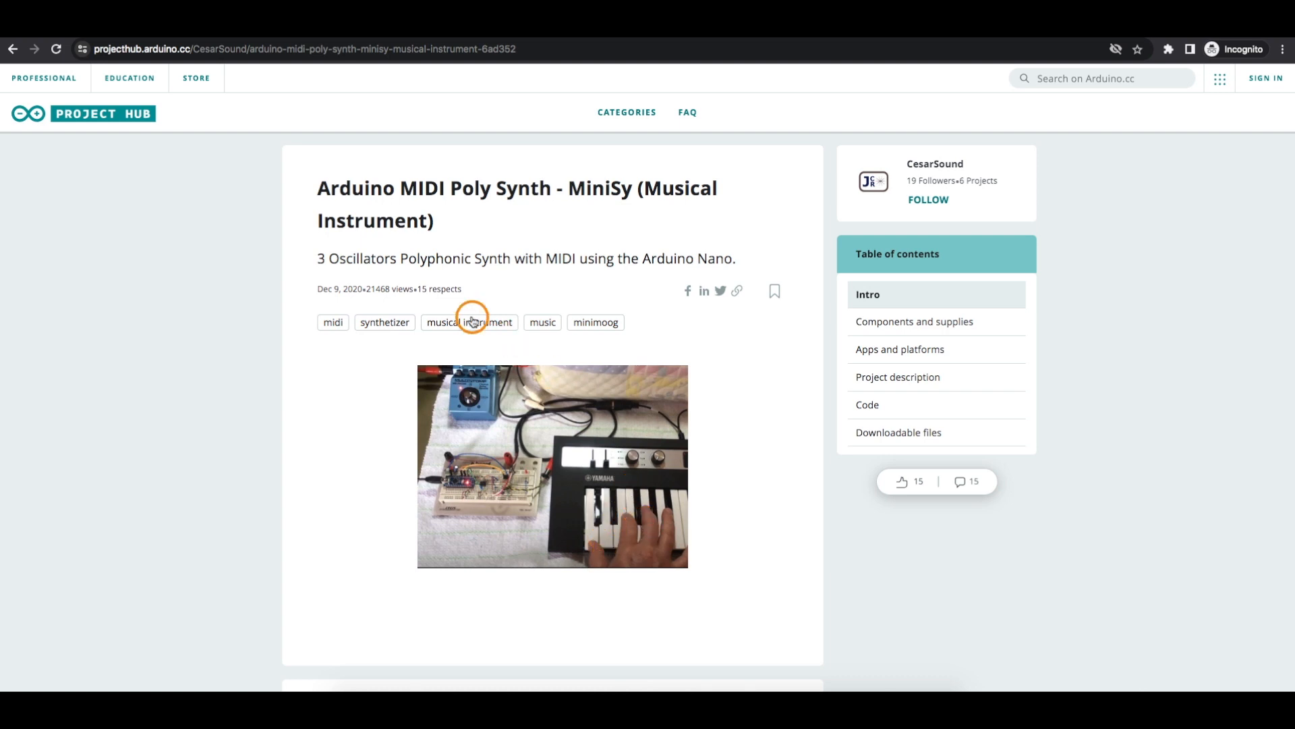
pyautogui.moveTo(317, 258)
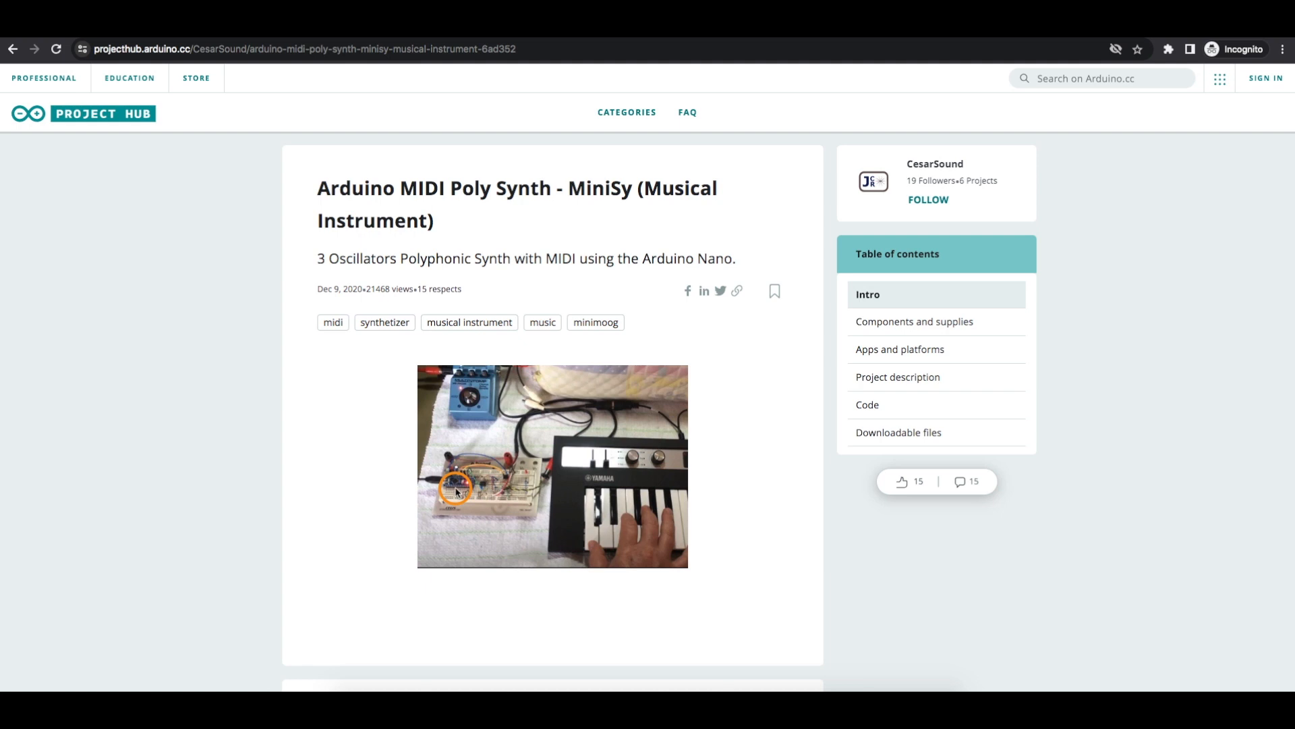
# - Scroll the MiniSy project page down to the Arduino Nano synthesizer schematic image
pyautogui.scroll(-3)
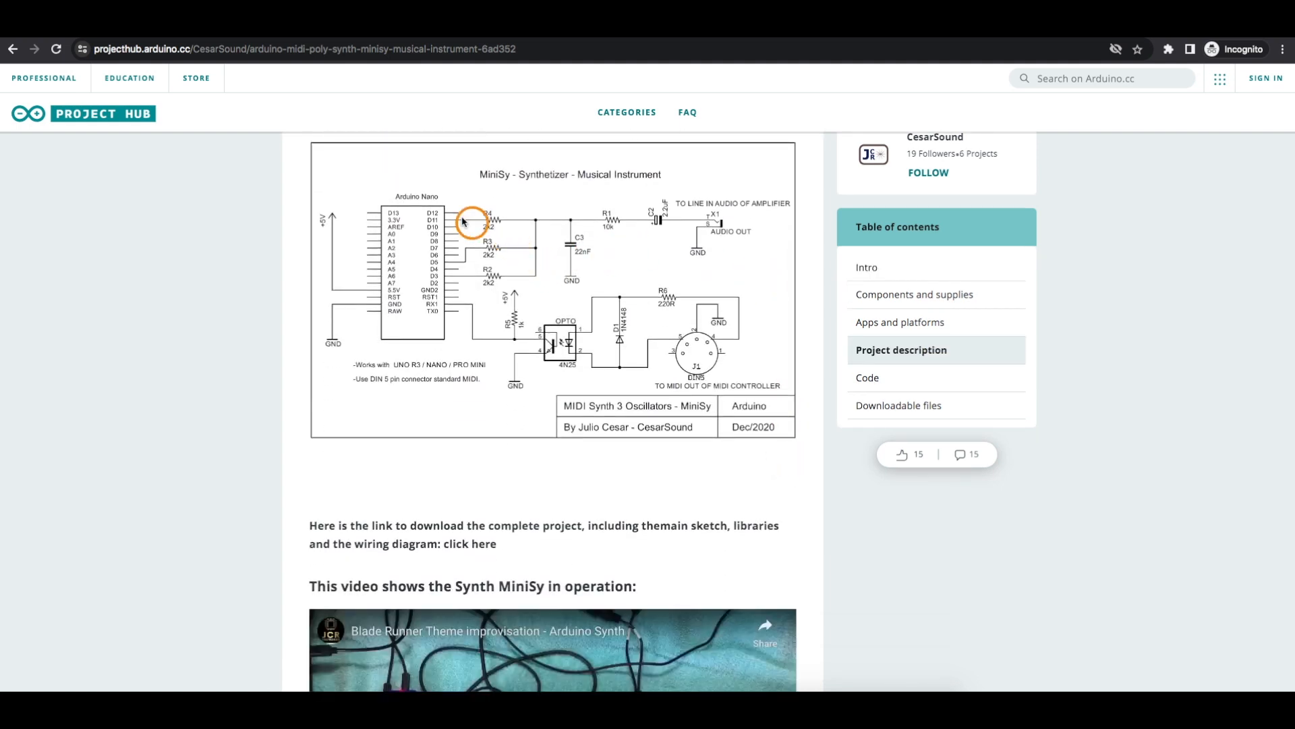
pyautogui.moveTo(502, 221)
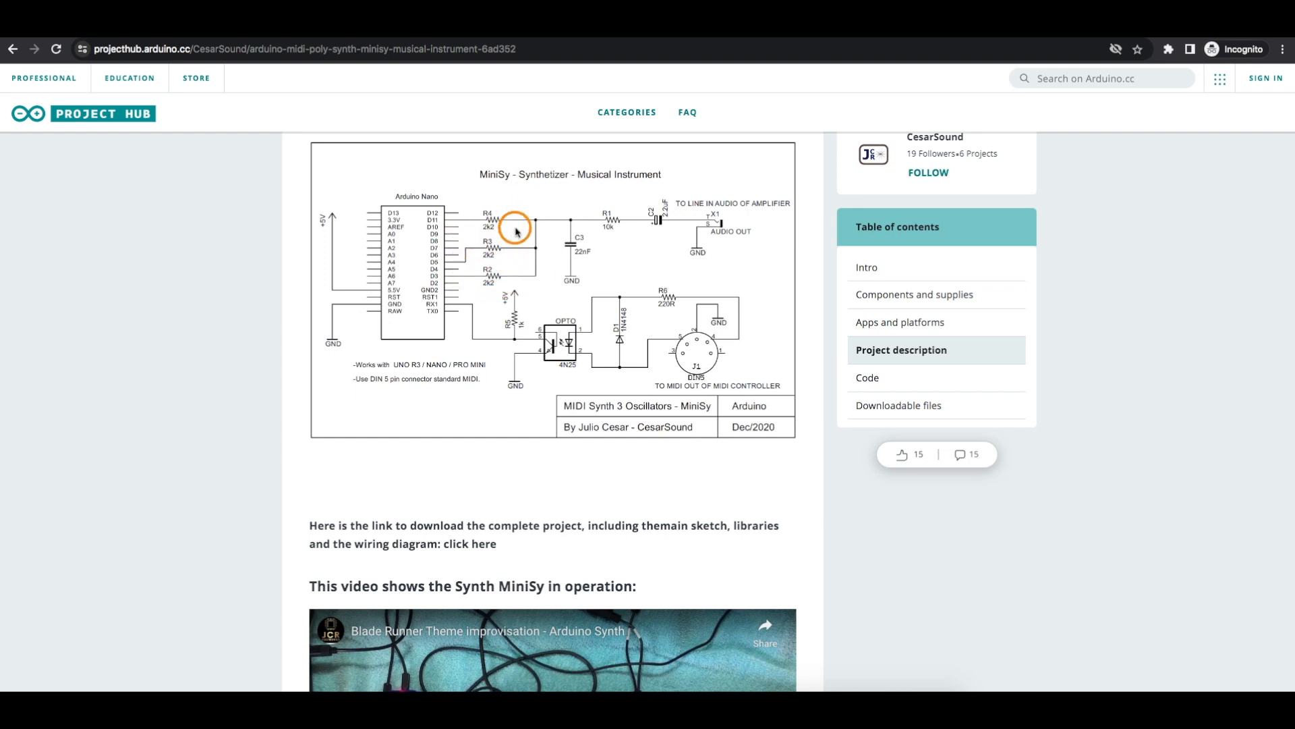
pyautogui.moveTo(608, 236)
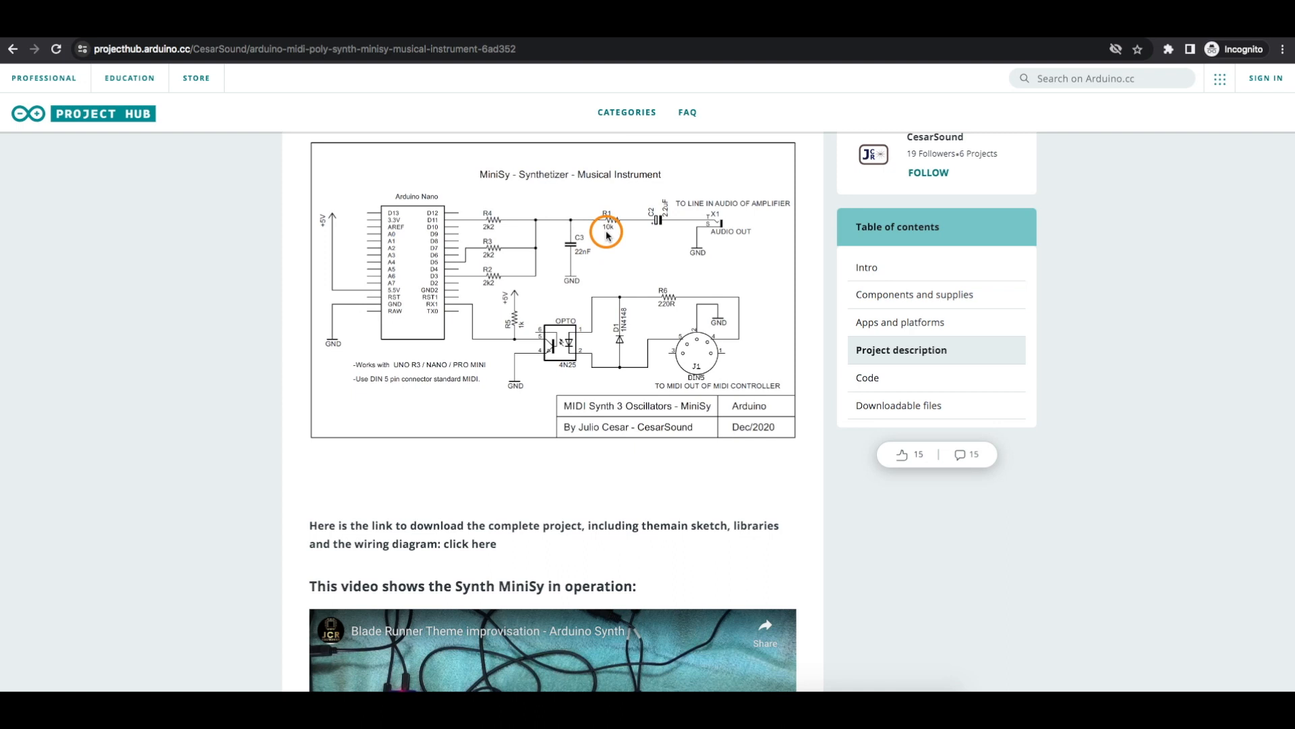
pyautogui.moveTo(684, 231)
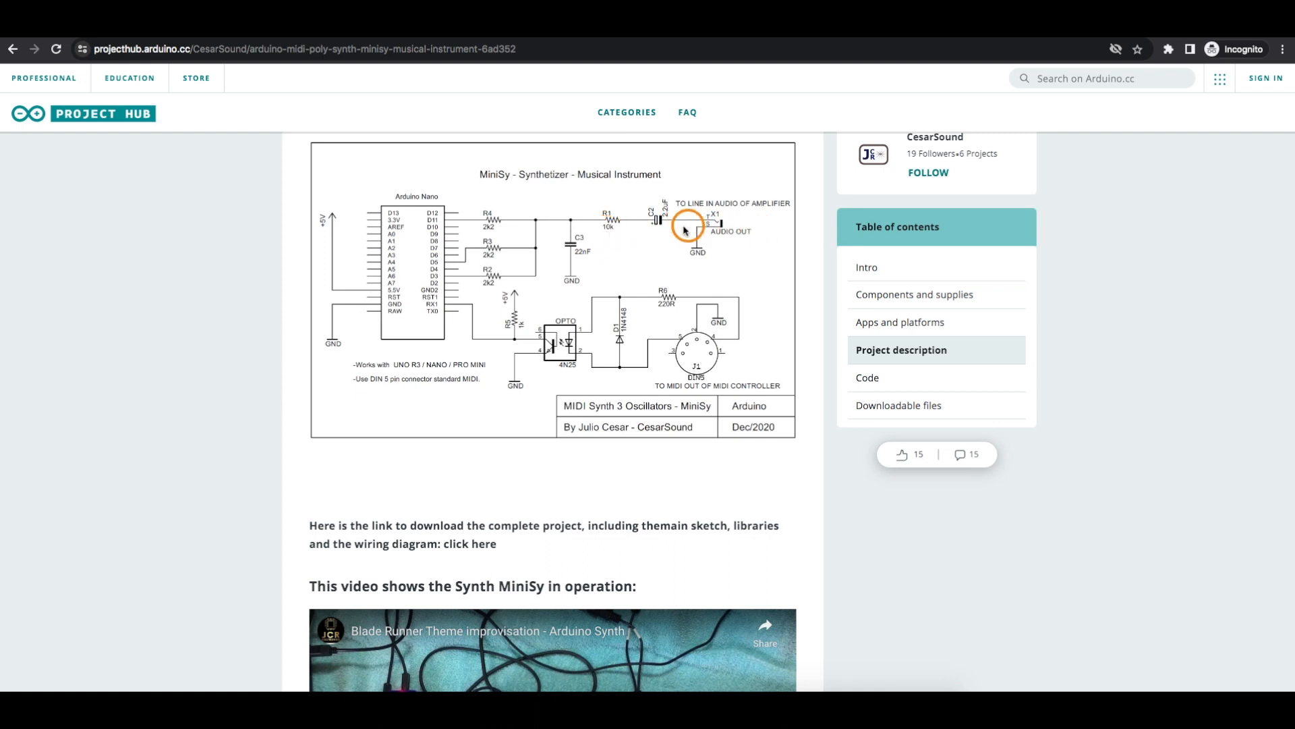